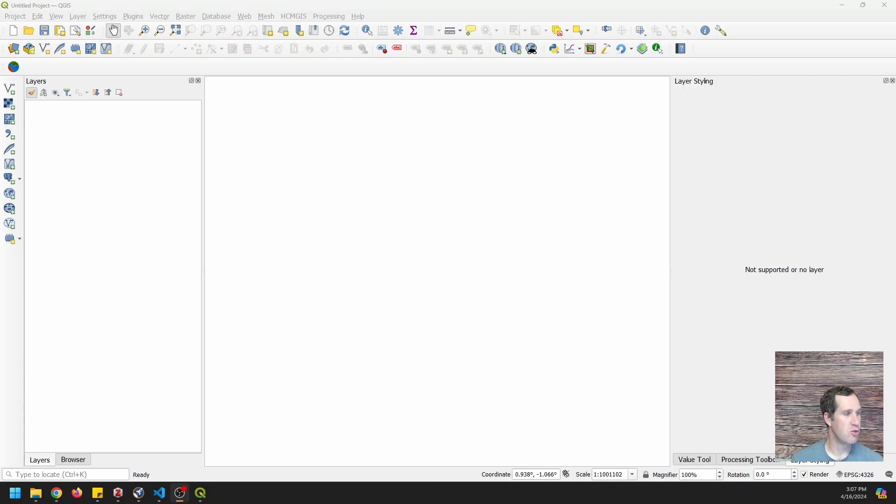
Step: Switch to the Chrome tab showing the USGS 3DEP LidarExplorer map
click(56, 492)
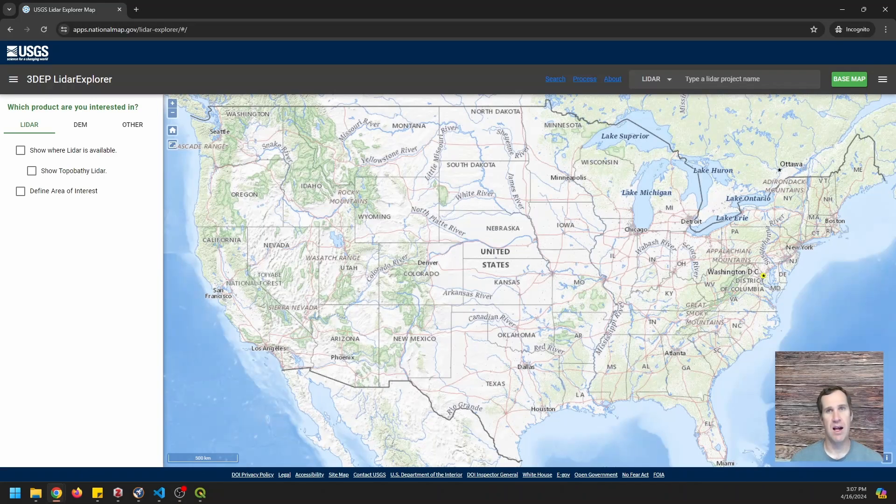
mouse_move(324, 300)
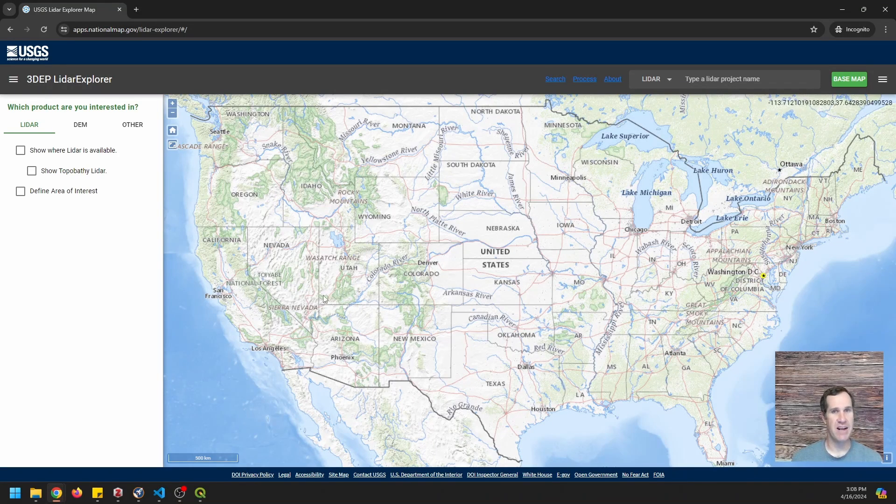
mouse_move(383, 311)
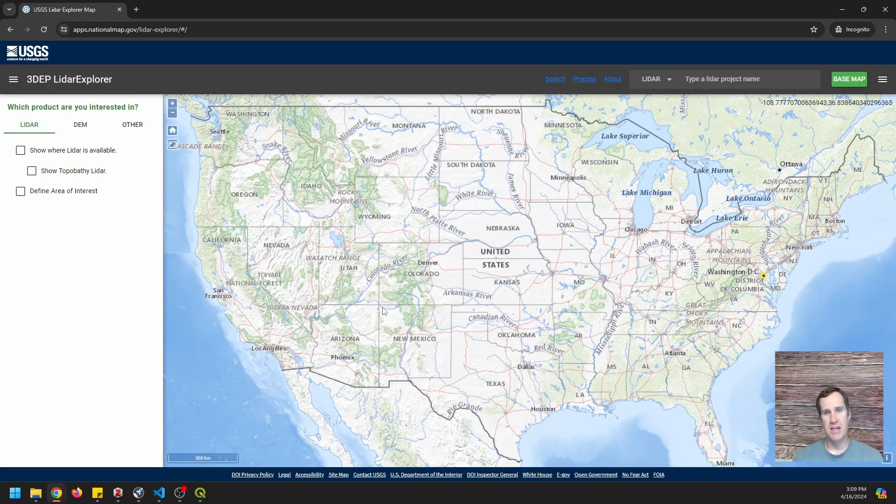
mouse_move(206, 147)
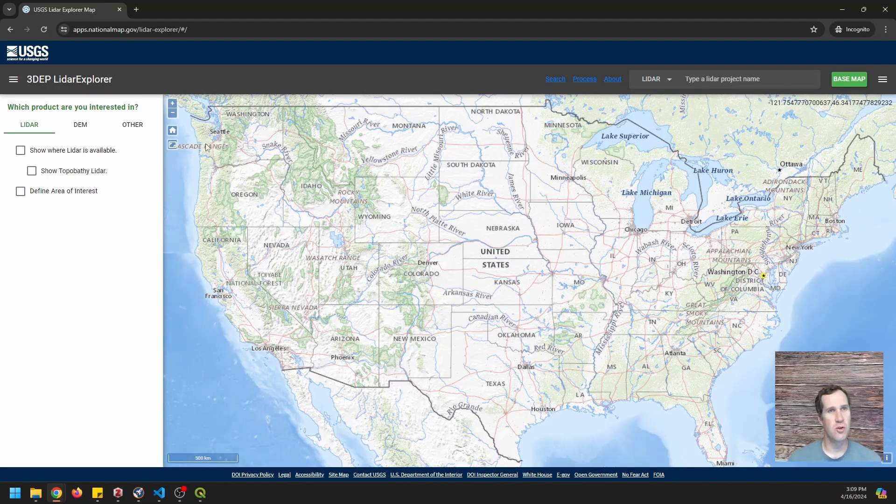
mouse_move(281, 231)
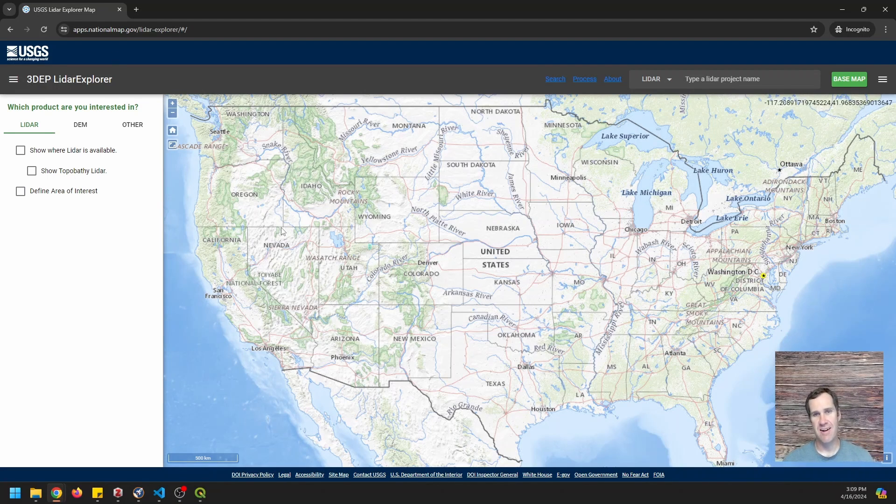
mouse_move(382, 250)
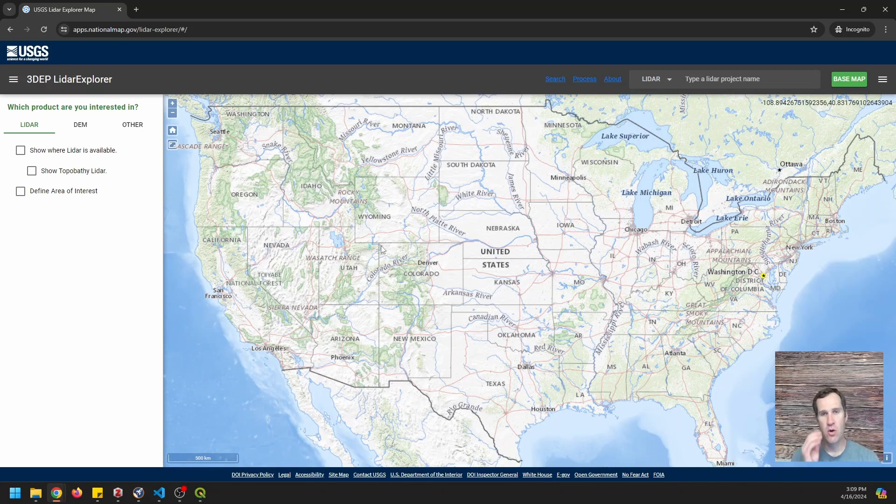
mouse_move(309, 212)
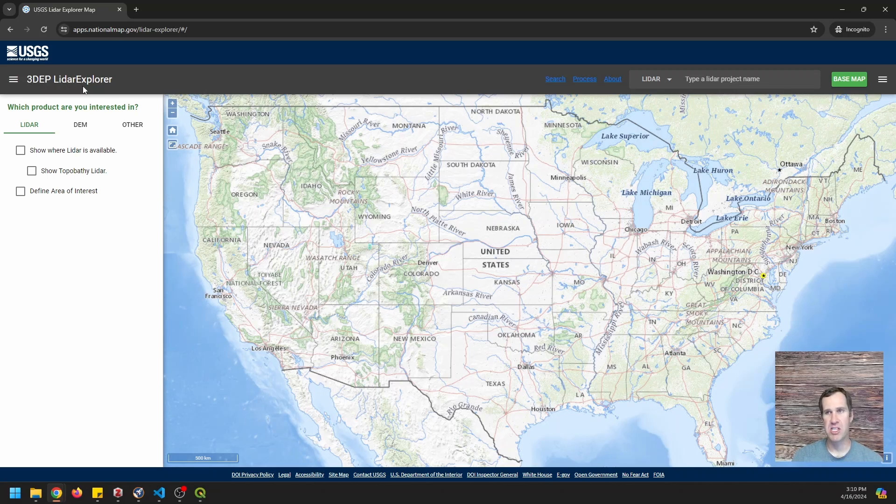
mouse_move(360, 270)
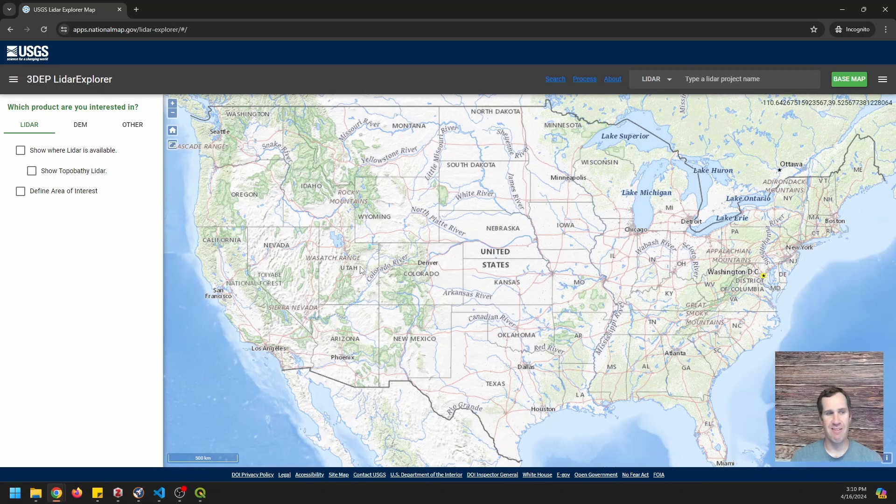
mouse_move(364, 252)
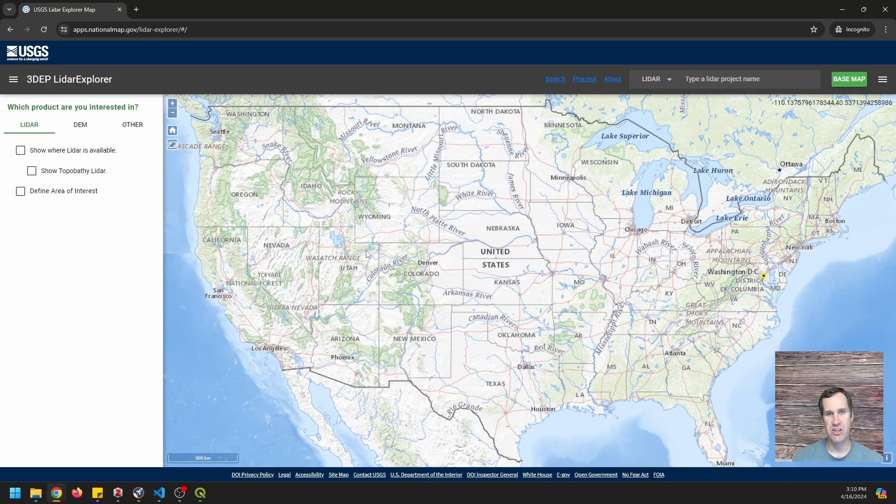
Step: Show AOI results listing 759 Lidar Point Cloud tiles (292.6 GB)
click(20, 191)
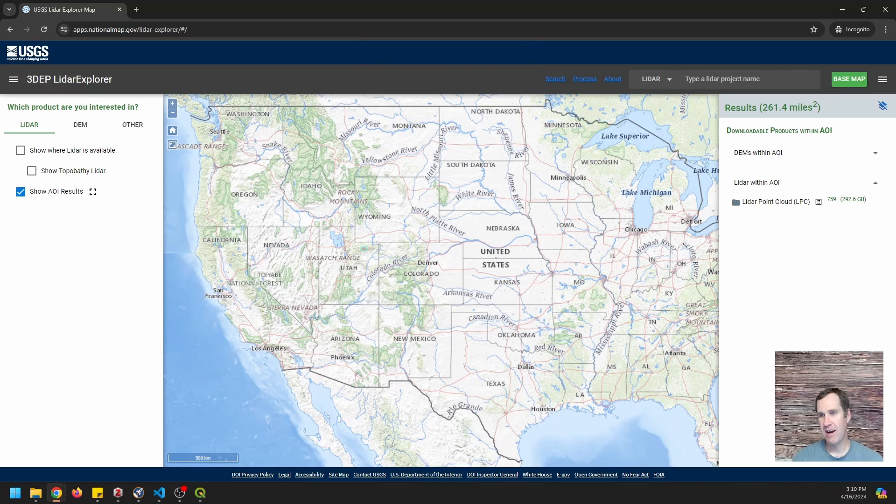
mouse_move(765, 425)
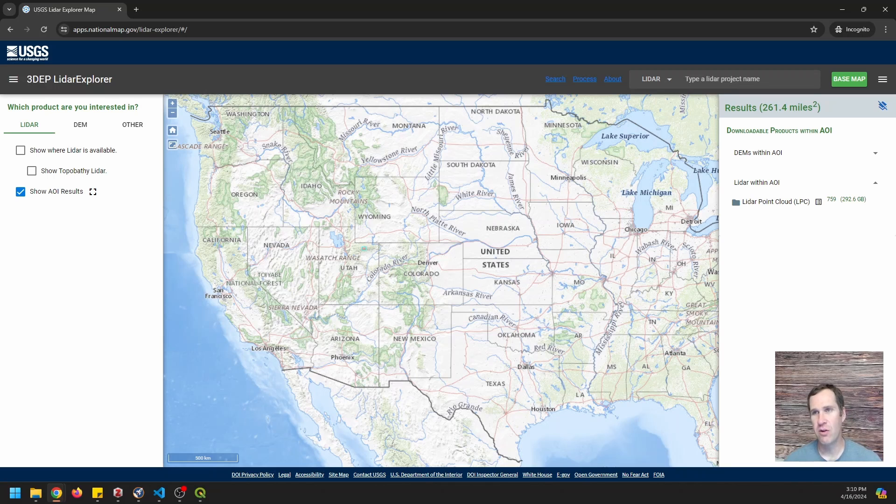
mouse_move(179, 493)
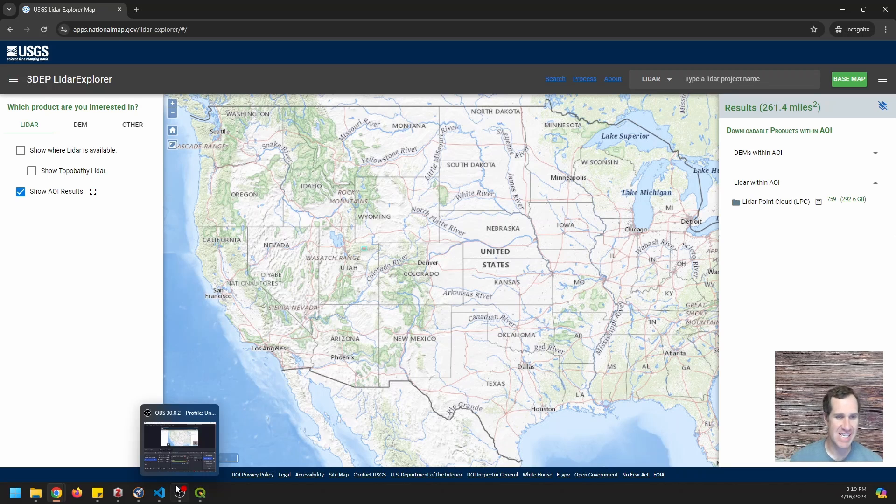
mouse_move(839, 312)
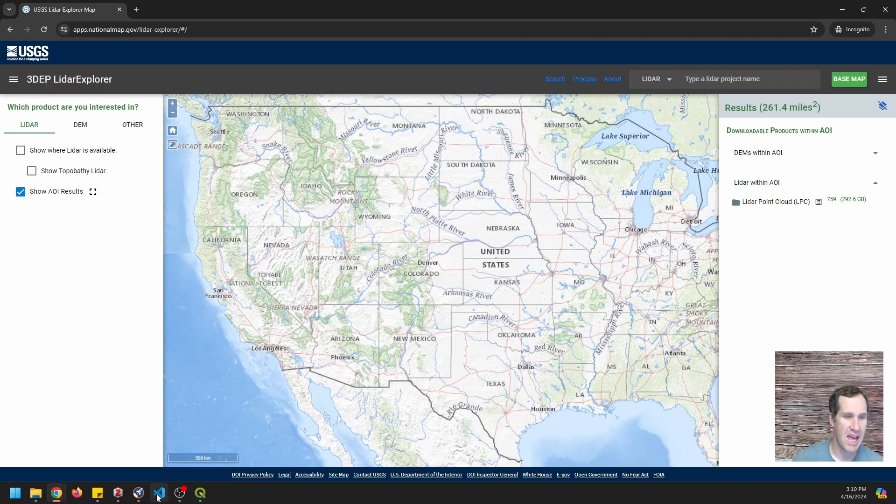
Step: In VS Code, select the UT_FlamingGorge_2_2020 ept.json URL in process.json
click(158, 493)
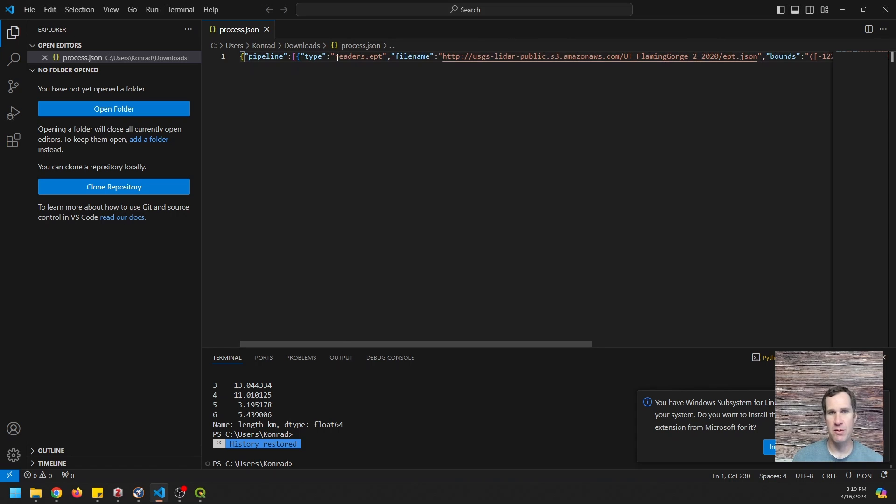
click(445, 56)
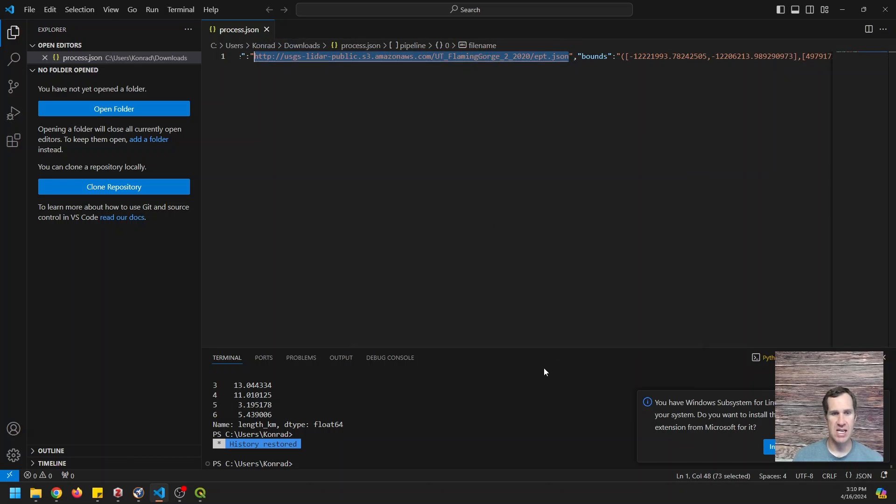
mouse_move(201, 492)
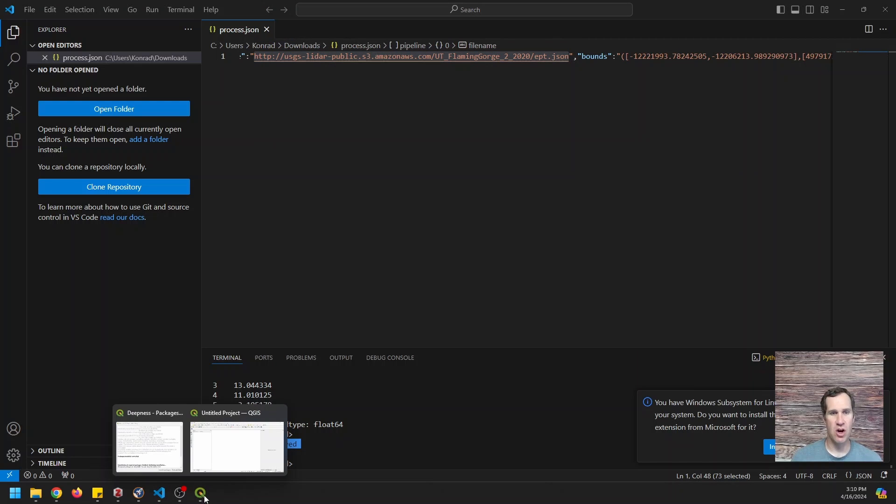
Step: Add the UT_FlamingGorge_2_2020 ept.json URL as a protocol-based point cloud layer
click(237, 448)
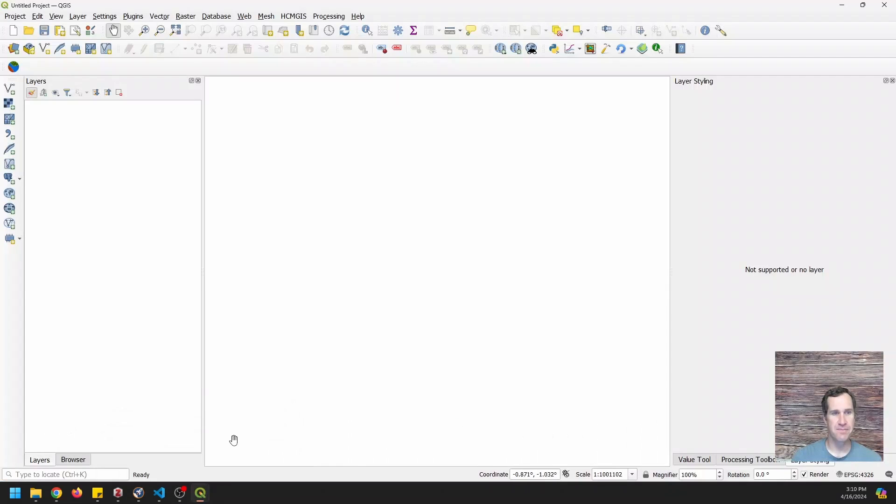
mouse_move(199, 493)
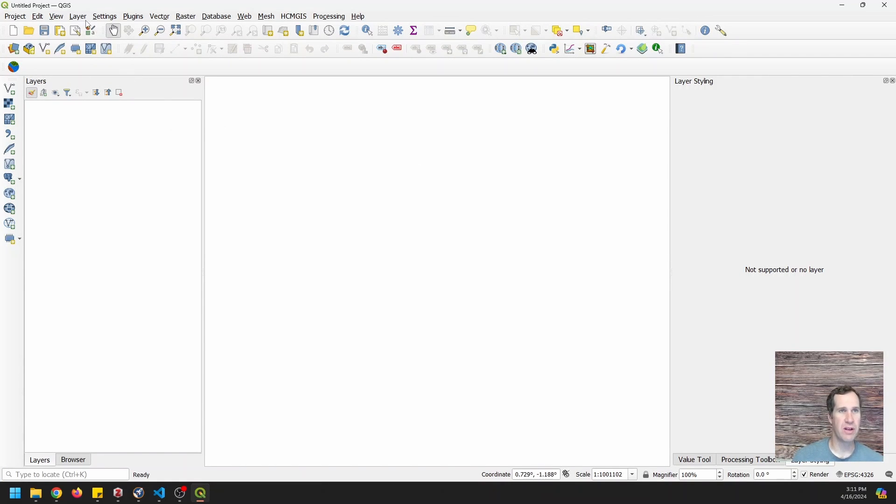
click(77, 16)
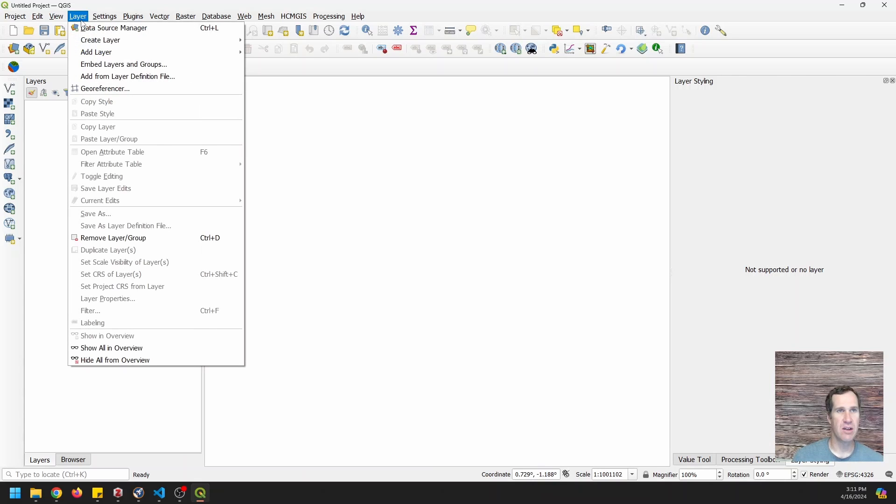
click(113, 27)
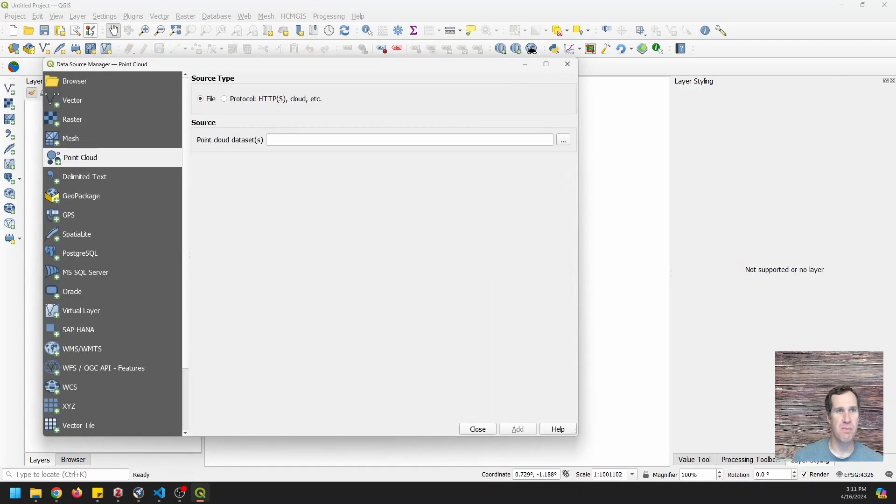
mouse_move(185, 165)
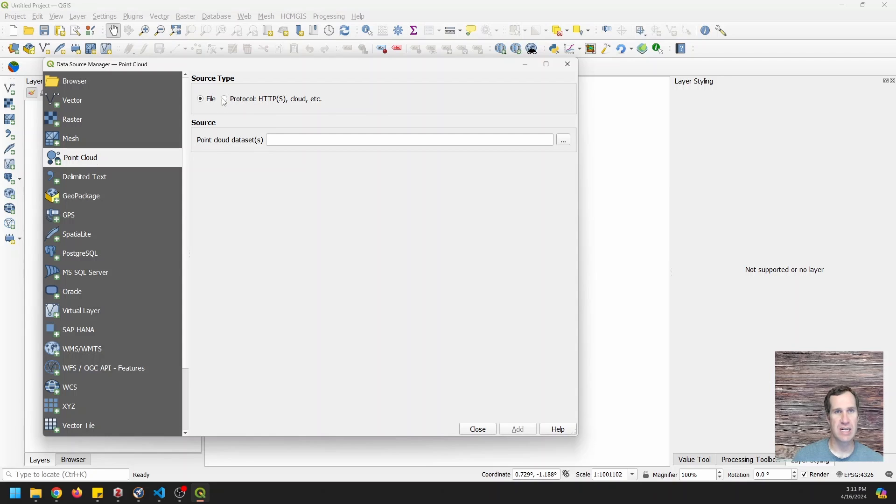
click(224, 98)
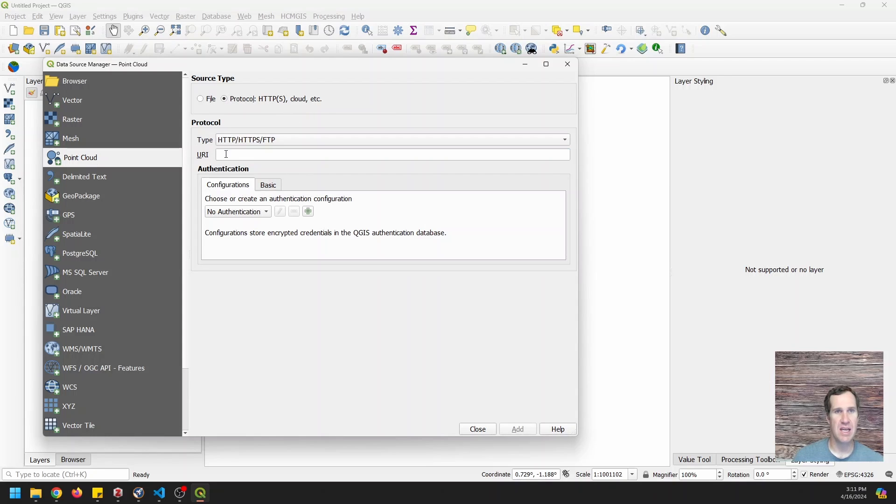
text(http://usgs-lidar-public.s3.amazonaws.com/UT_FlamingGorge_2_2020/ept.json)
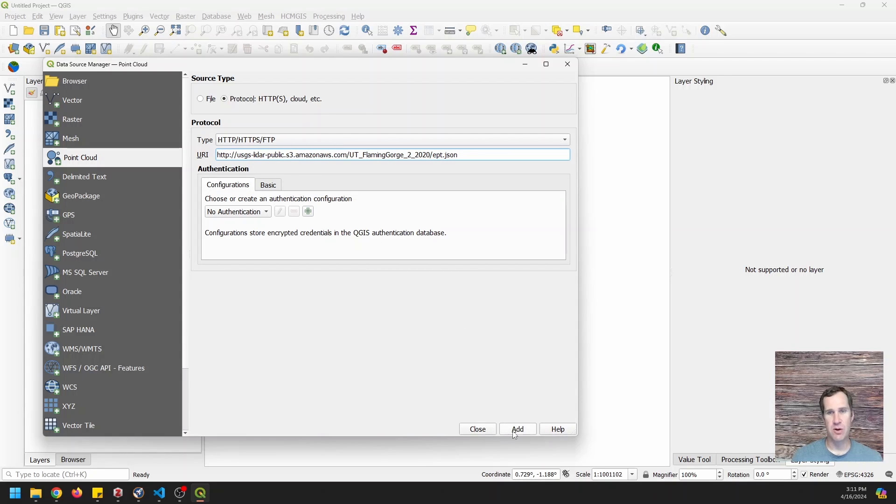
click(517, 430)
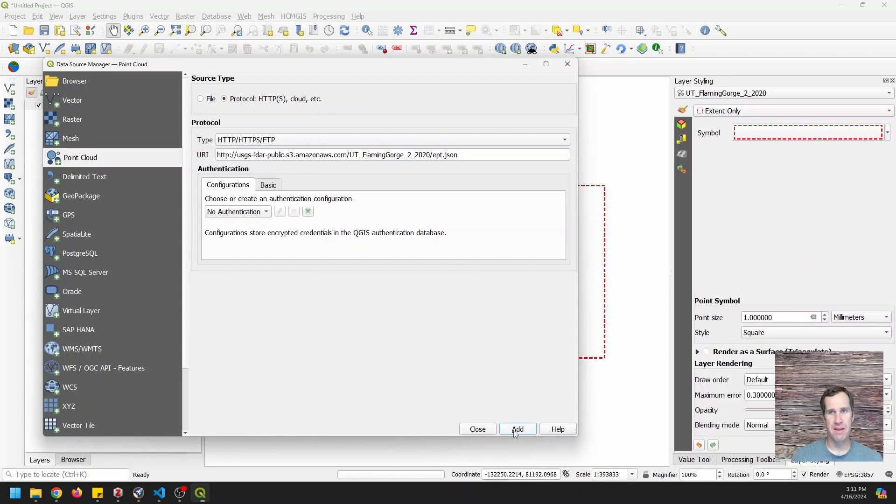
Step: Close the Data Source Manager to view the classification-coloured point cloud
click(517, 429)
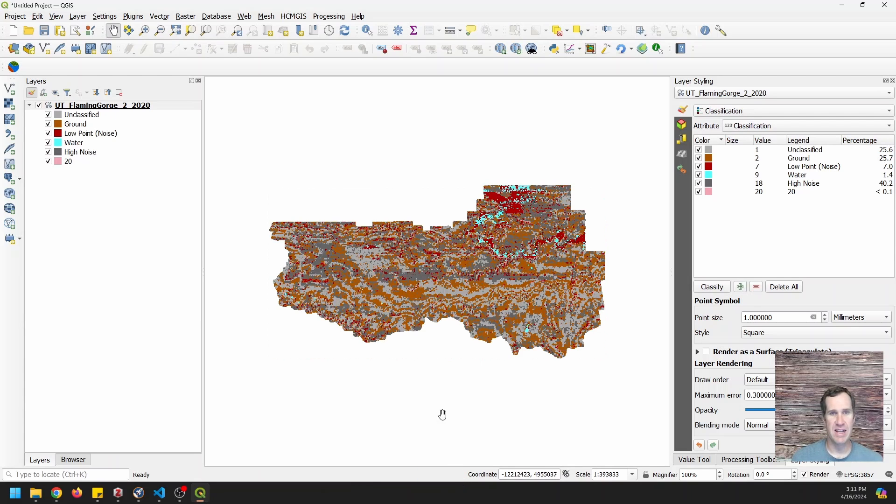
mouse_move(454, 242)
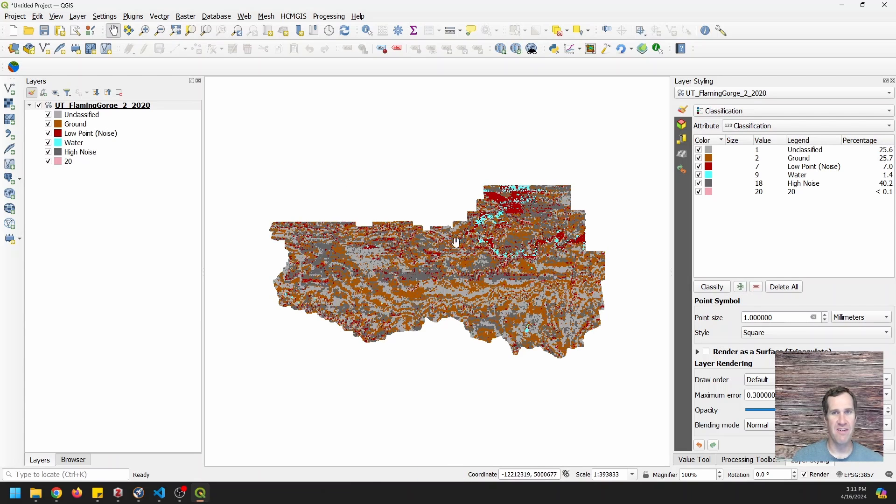
mouse_move(328, 261)
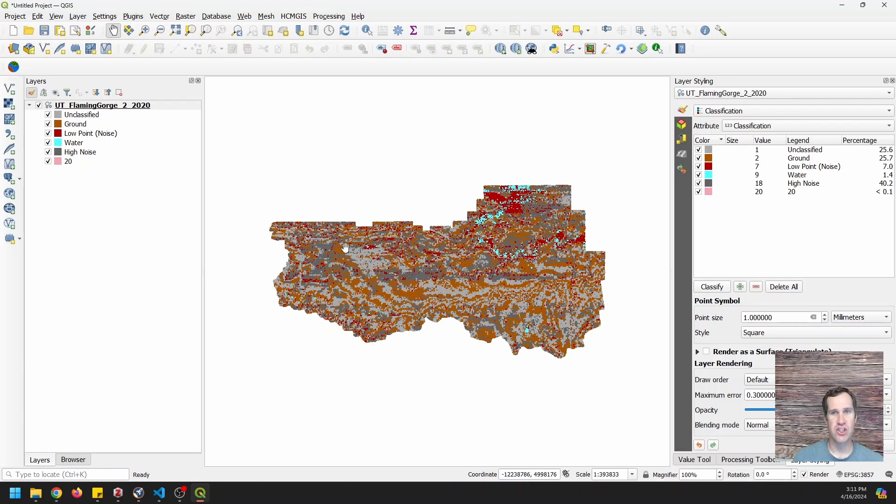
mouse_move(381, 250)
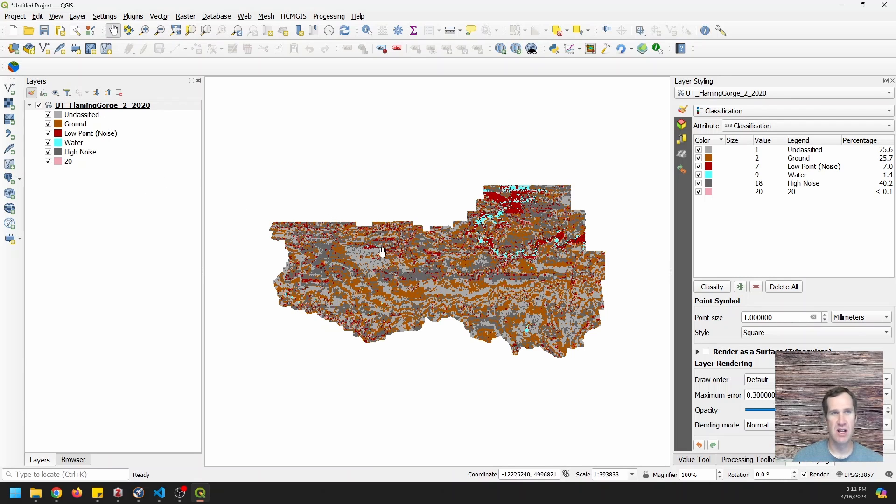
mouse_move(202, 167)
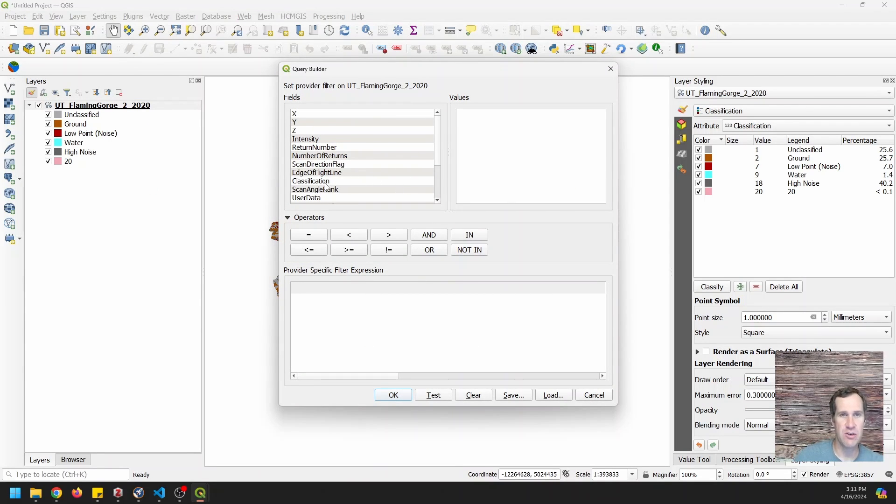
Step: Enter the provider filter Classification = 2 in the Query Builder and apply it
double_click(311, 181)
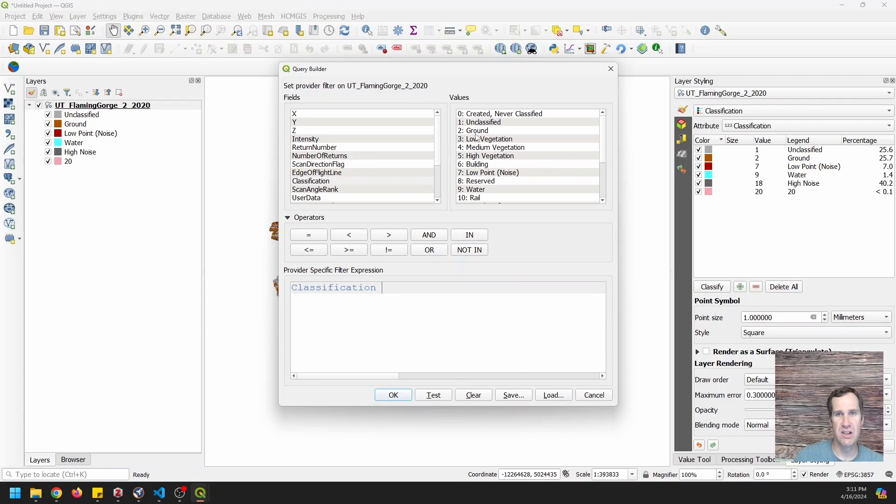
click(308, 234)
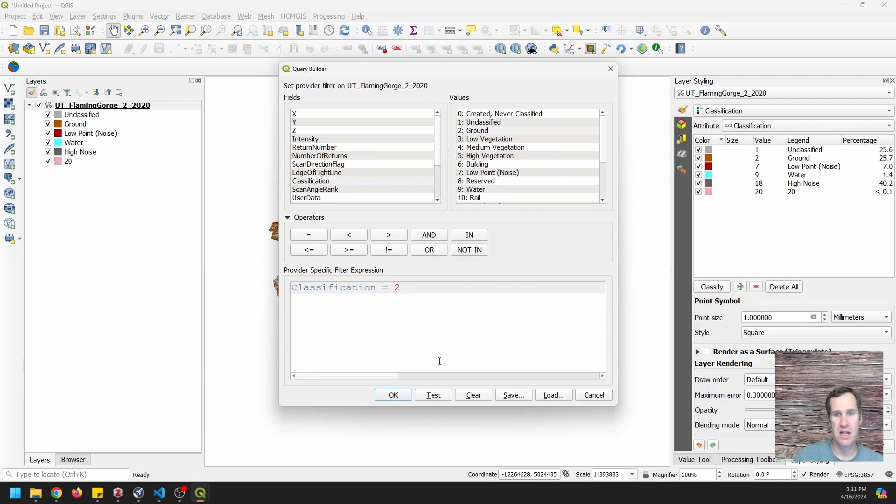
click(393, 395)
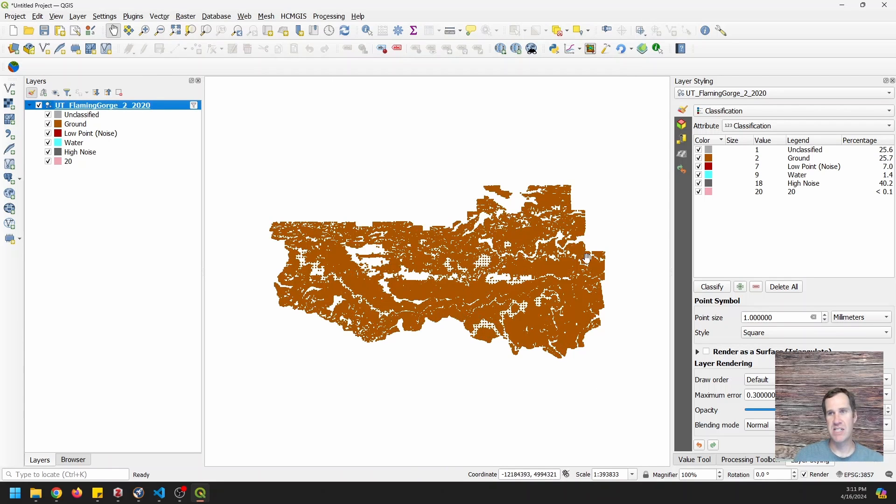
Step: Render the ground points with Attribute by Ramp using the Z attribute
click(724, 110)
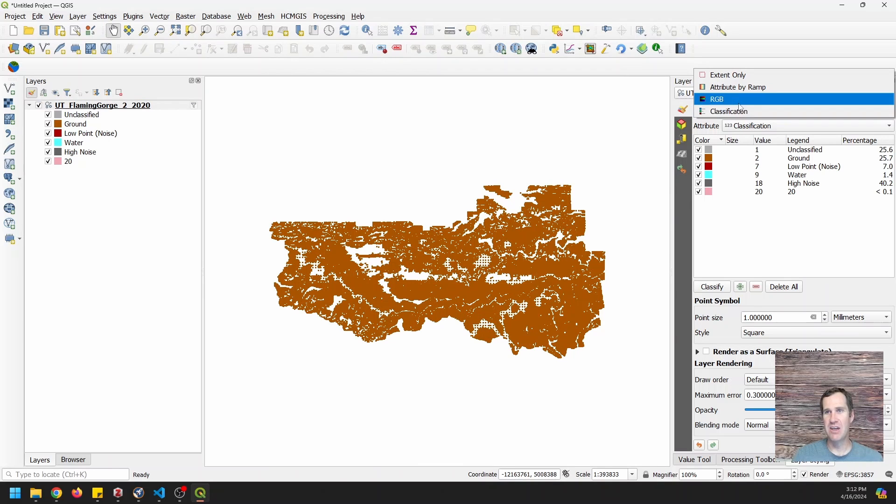
click(737, 87)
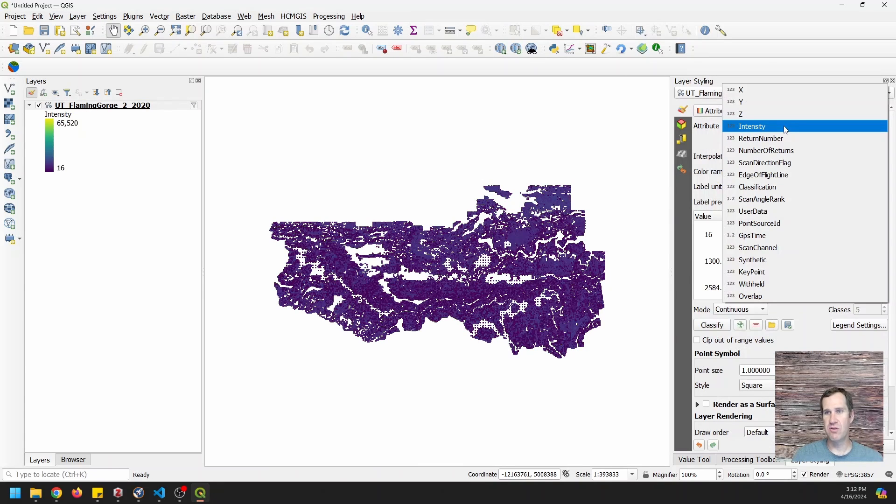
click(741, 113)
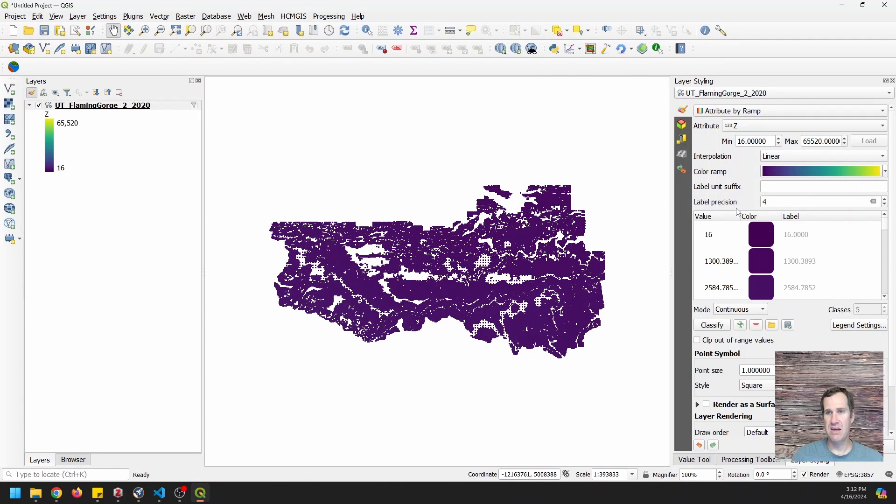
mouse_move(715, 241)
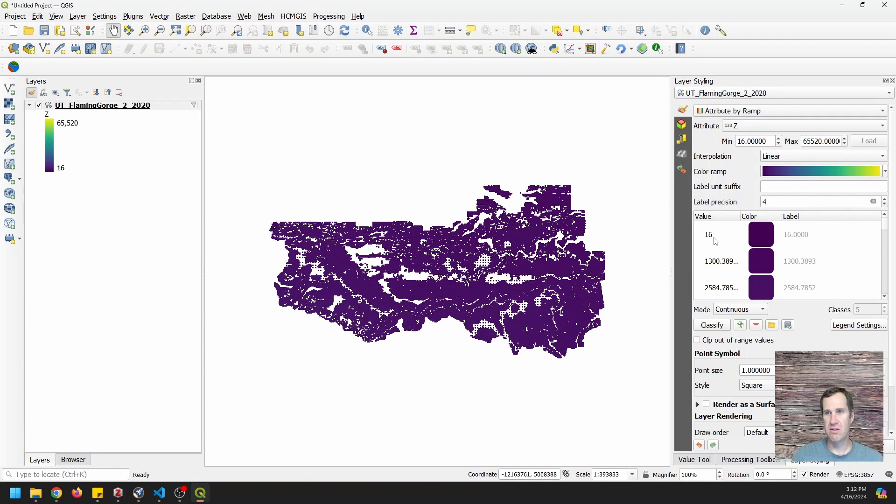
click(708, 234)
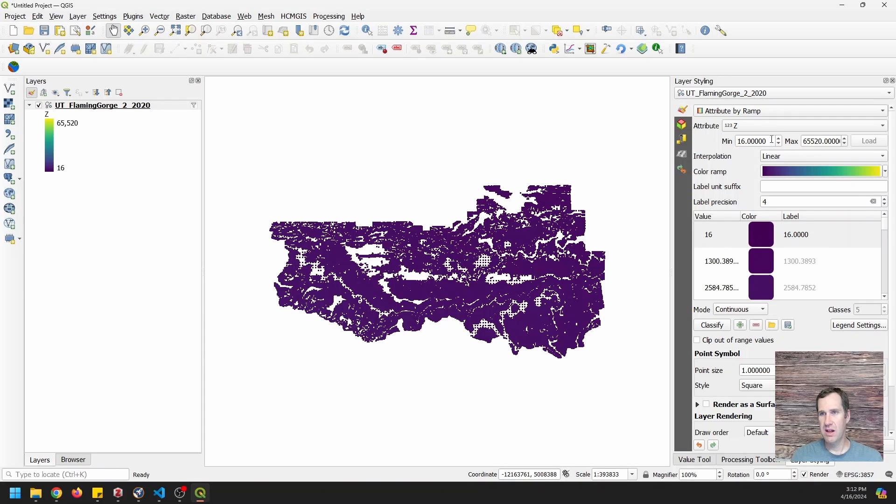
Step: Narrow the elevation ramp to 1300–3500 and zoom into the points
triple_click(752, 140)
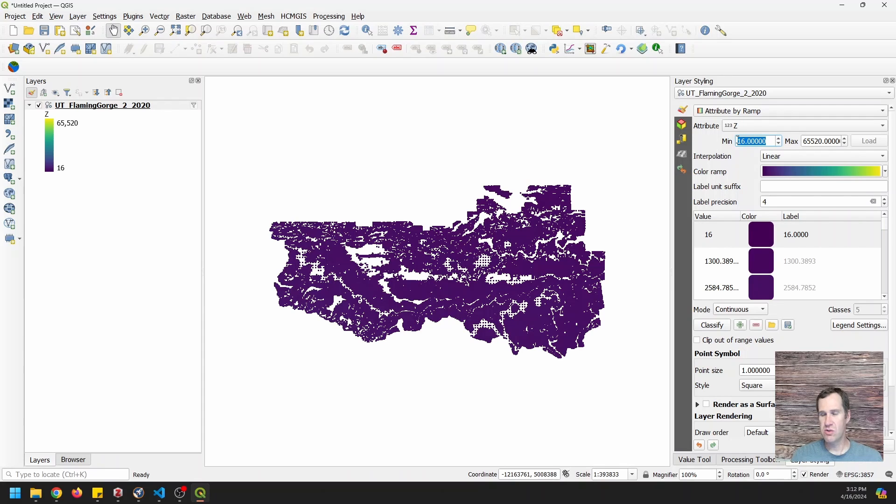
text(13)
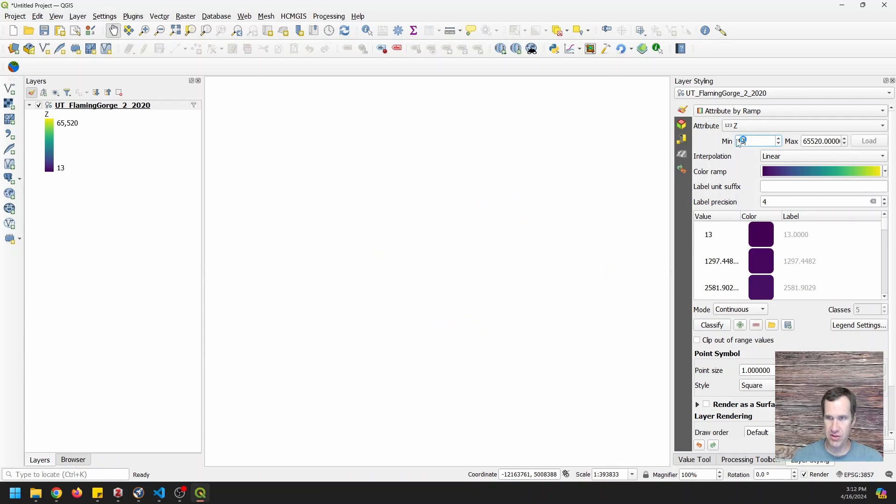
text(1300.00000)
click(822, 141)
text(3500)
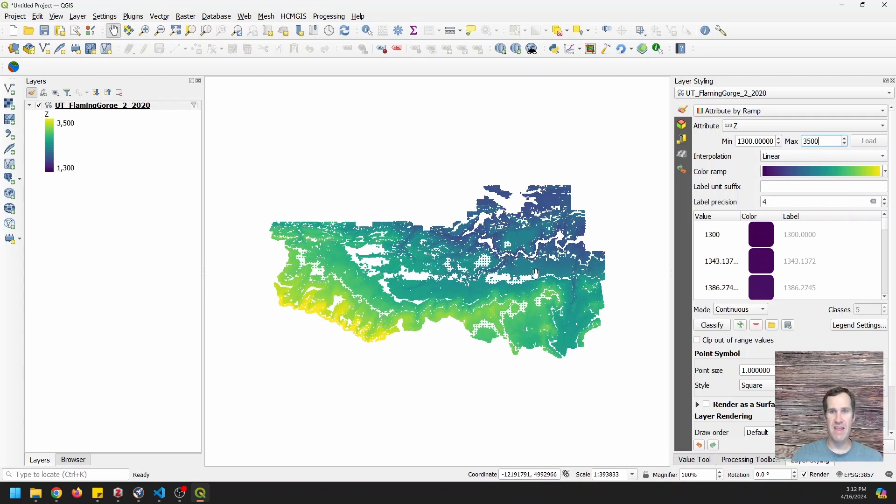
scroll(up, 3)
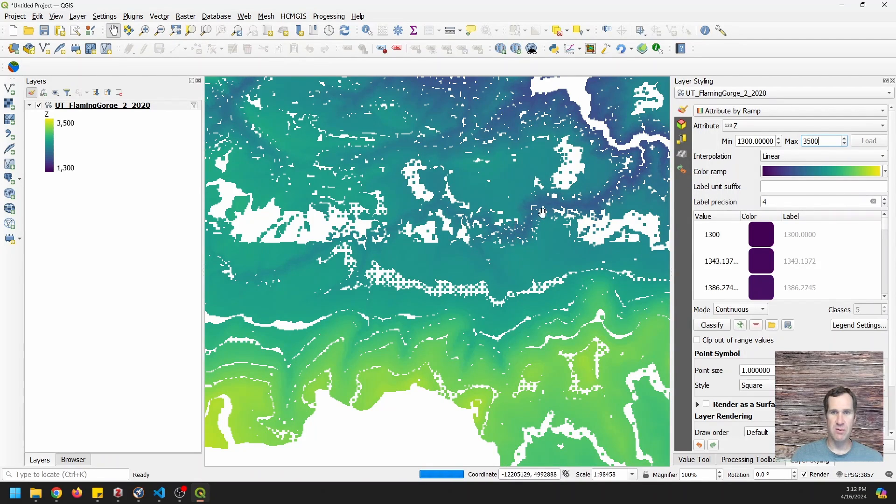
scroll(up, 3)
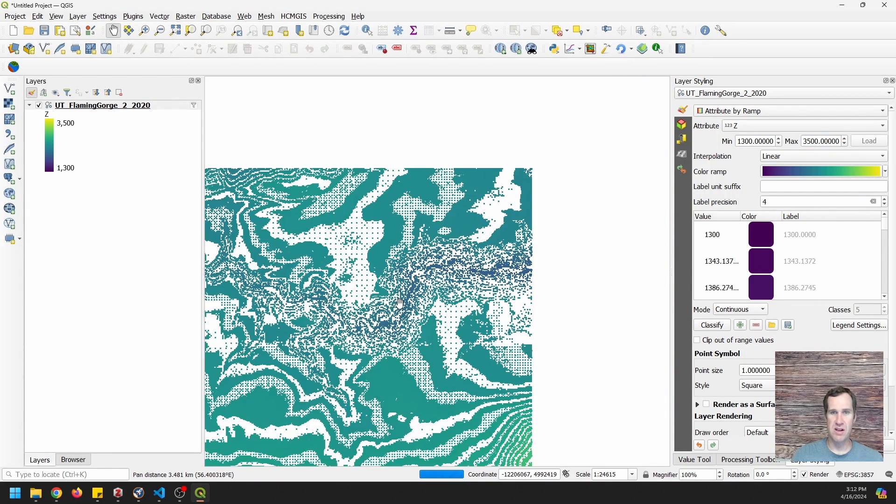
scroll(up, 3)
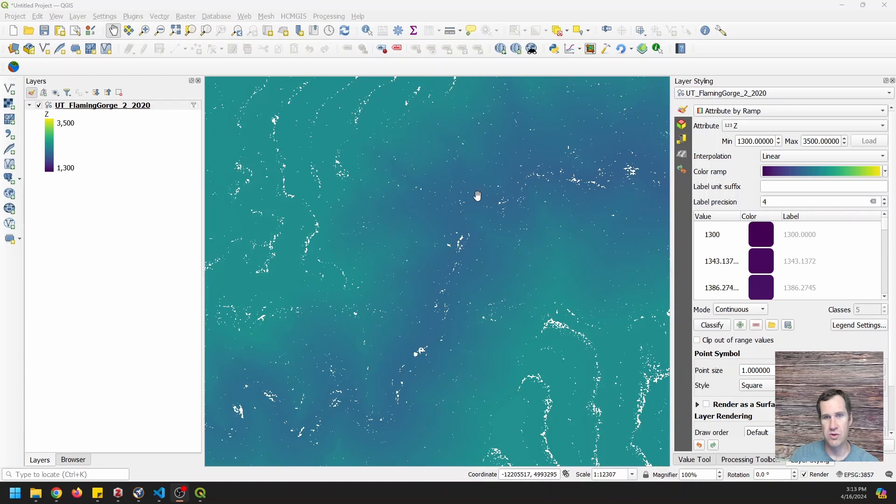
scroll(down, 3)
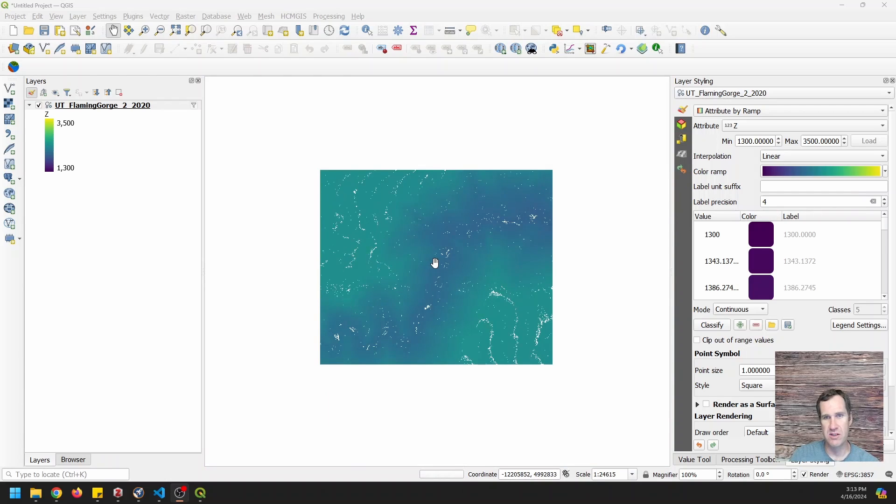
mouse_move(430, 344)
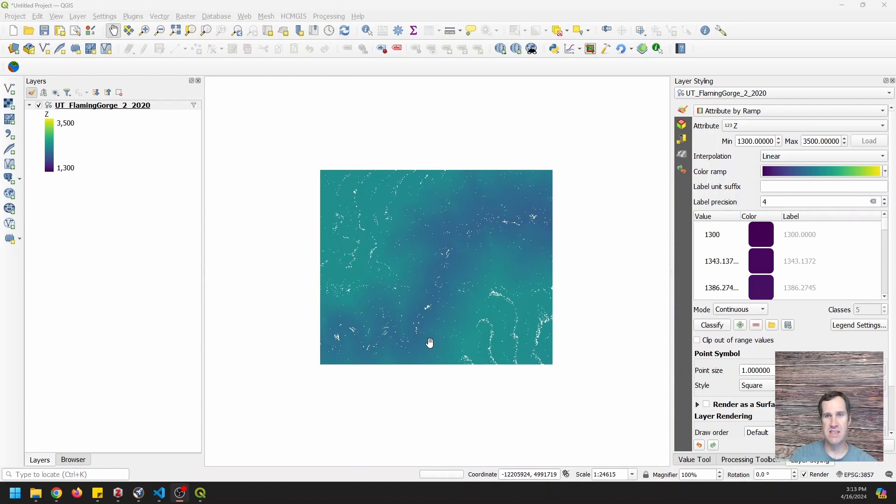
mouse_move(434, 345)
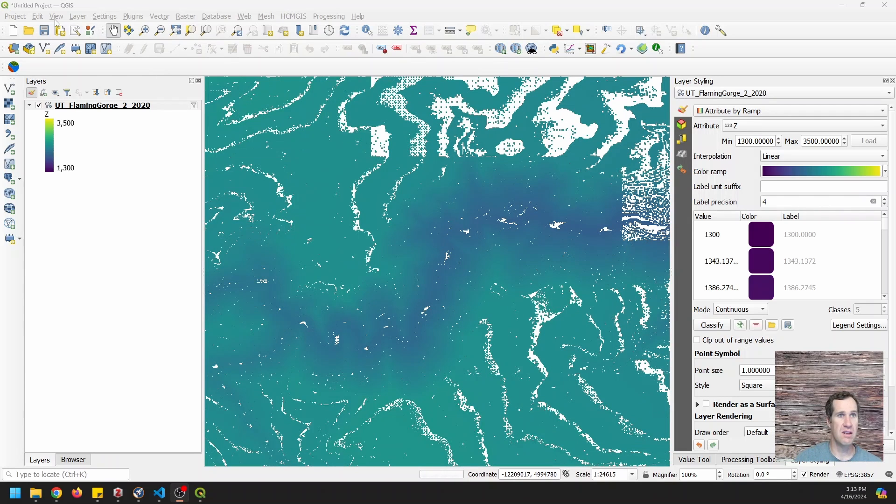
Step: Create a new 3D map view of the elevation-coloured ground points
click(56, 16)
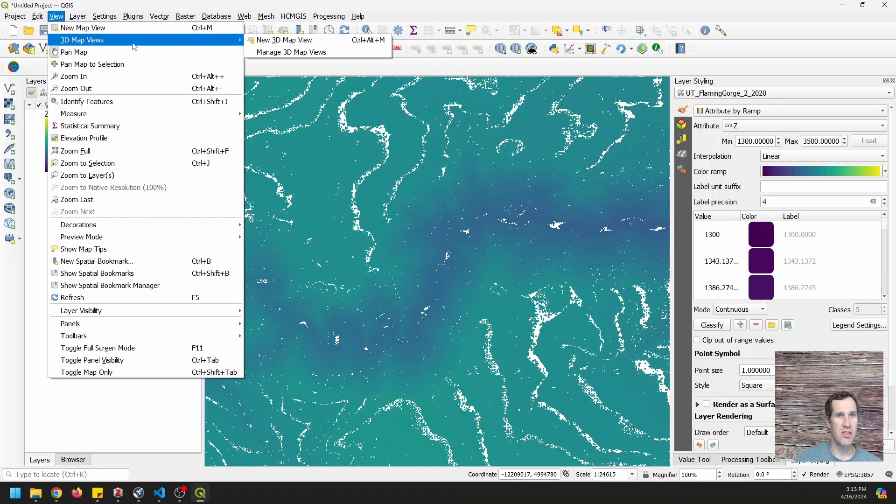
click(284, 40)
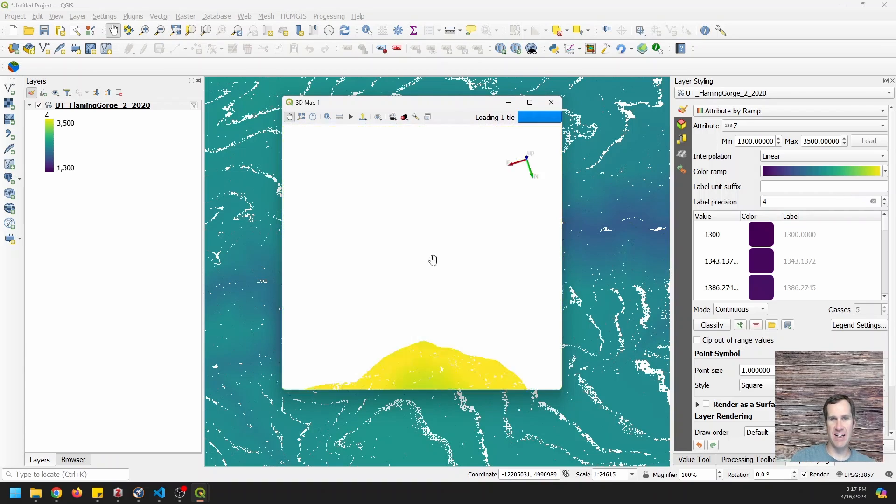
click(551, 102)
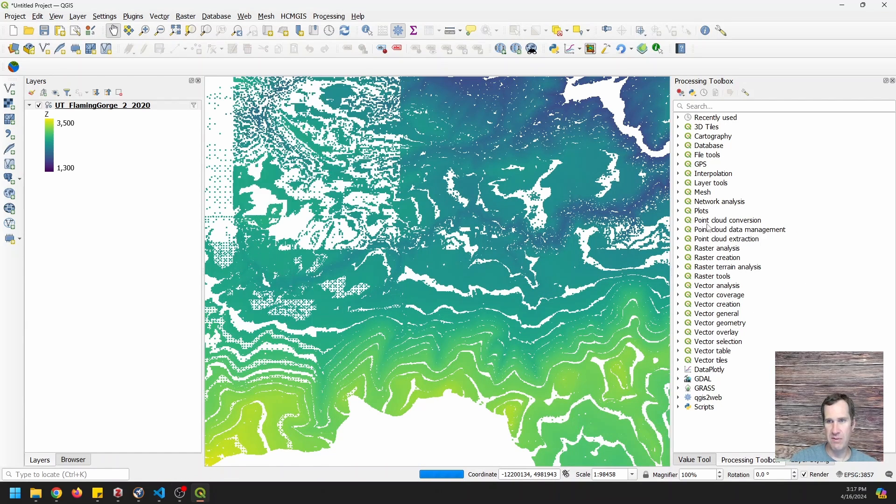
Step: Expand the point cloud conversion and extraction tool groups and select Export to raster
click(727, 220)
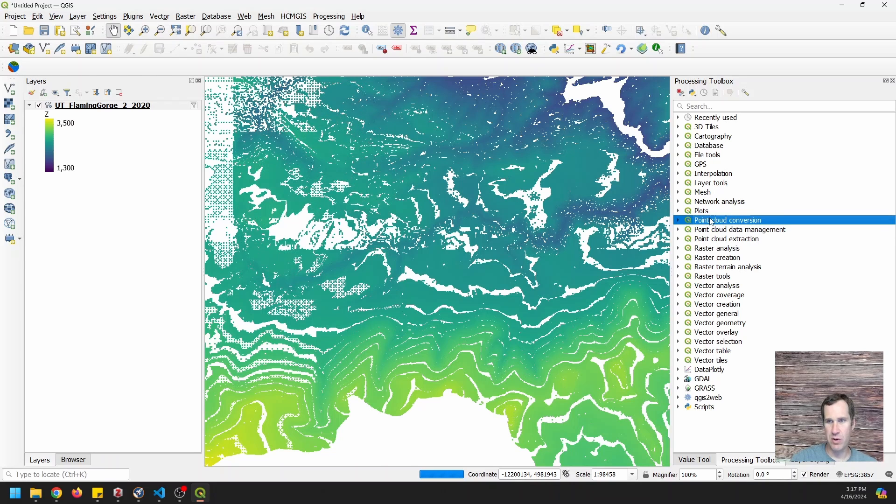
click(727, 239)
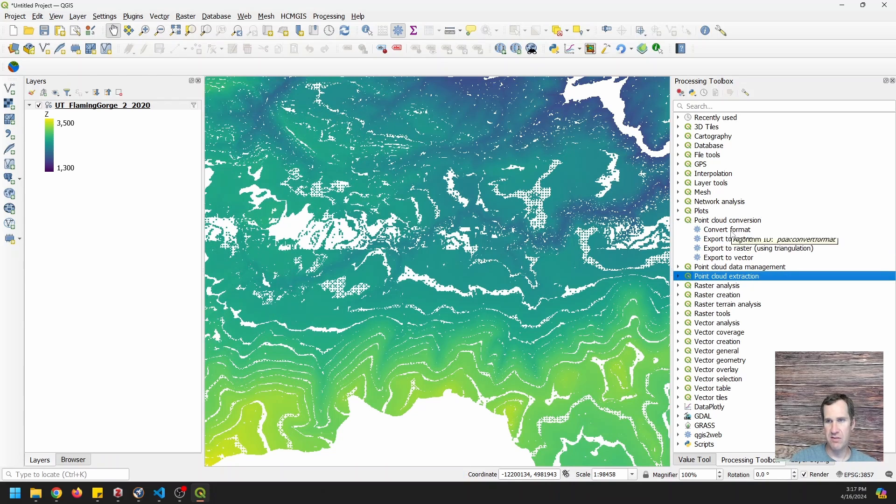
mouse_move(758, 248)
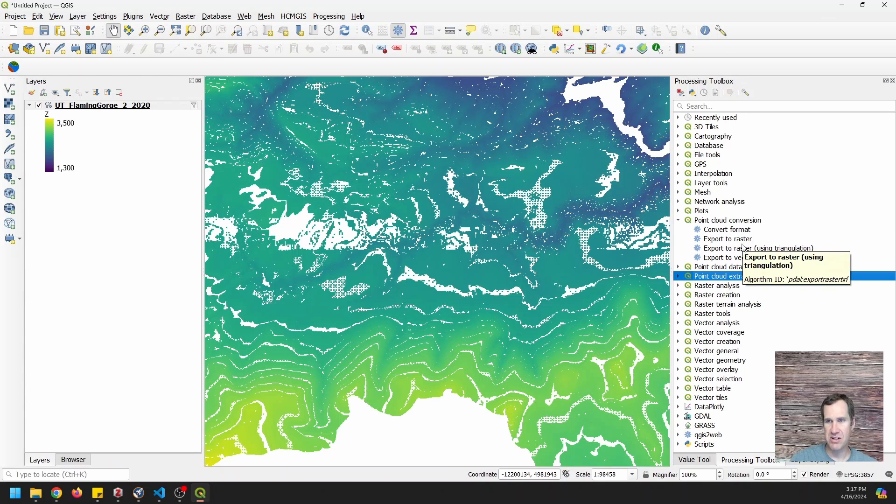
mouse_move(737, 248)
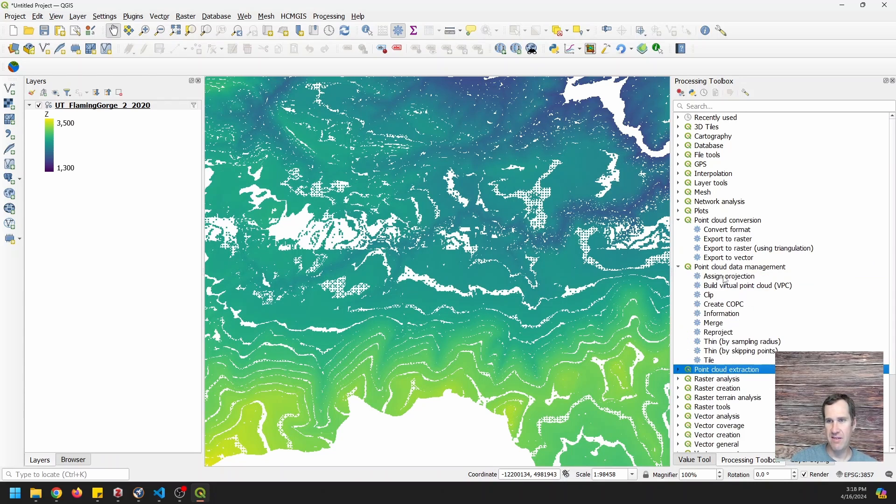
mouse_move(744, 313)
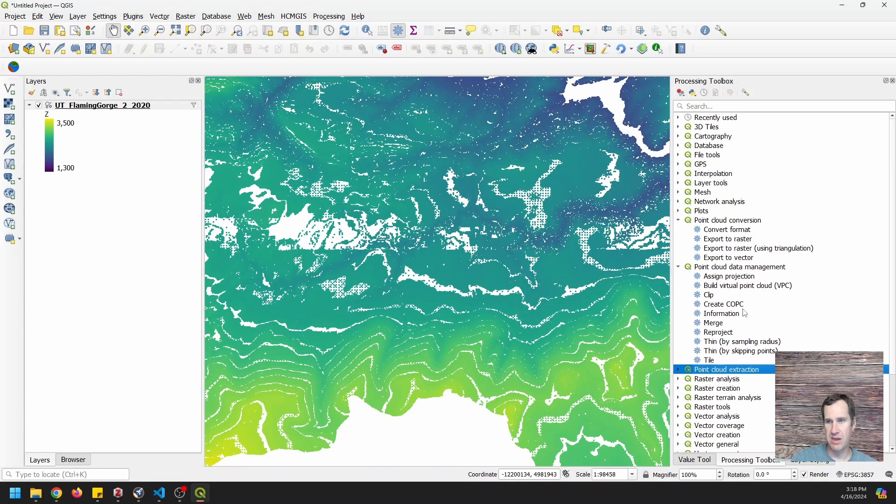
mouse_move(737, 337)
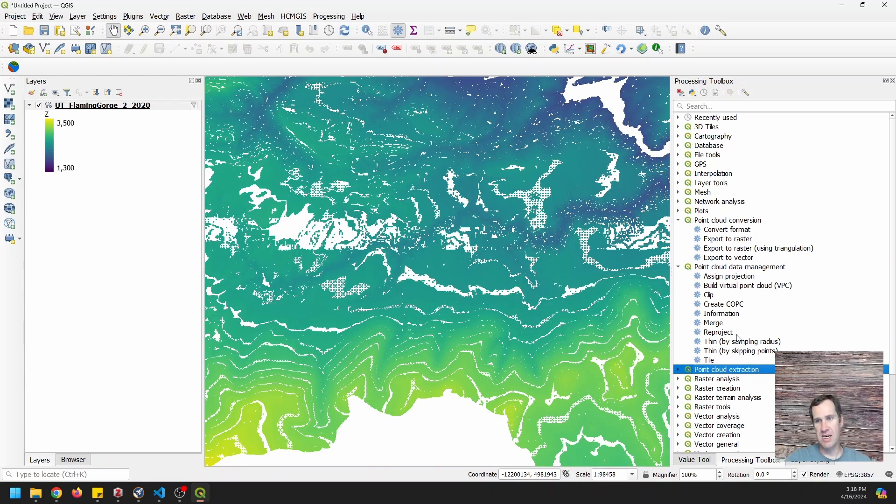
click(678, 369)
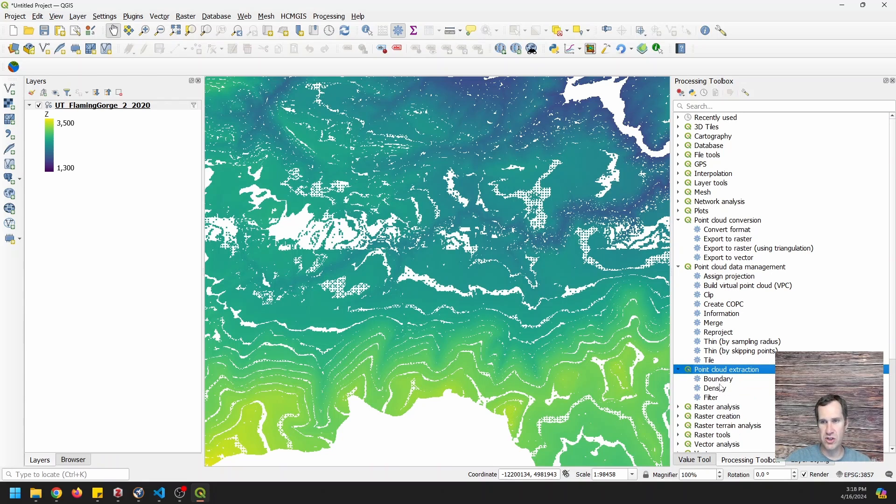
mouse_move(776, 270)
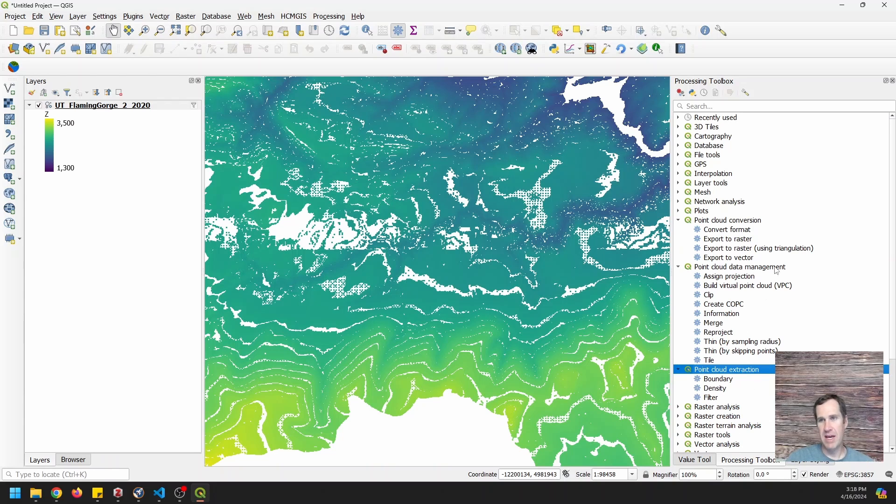
click(728, 239)
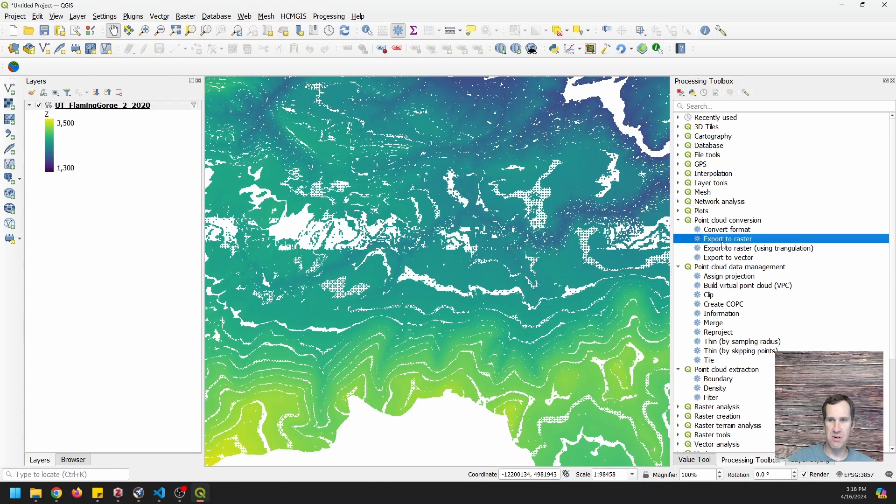
Step: Open Export to raster and build the filter expression Classification = 2 (Ground)
double_click(728, 239)
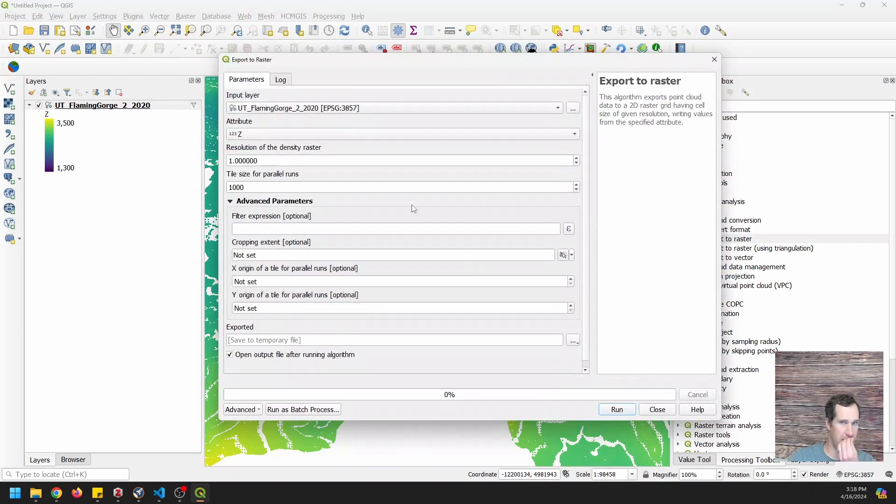
mouse_move(265, 141)
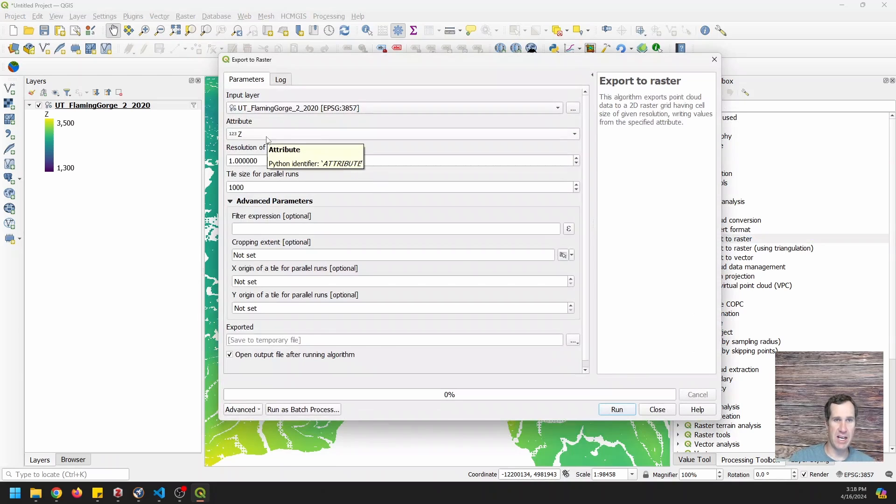
mouse_move(321, 187)
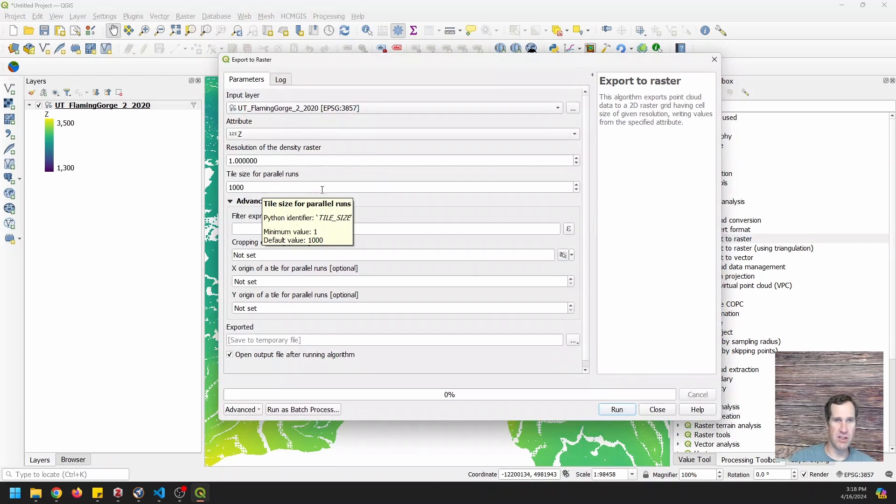
mouse_move(570, 239)
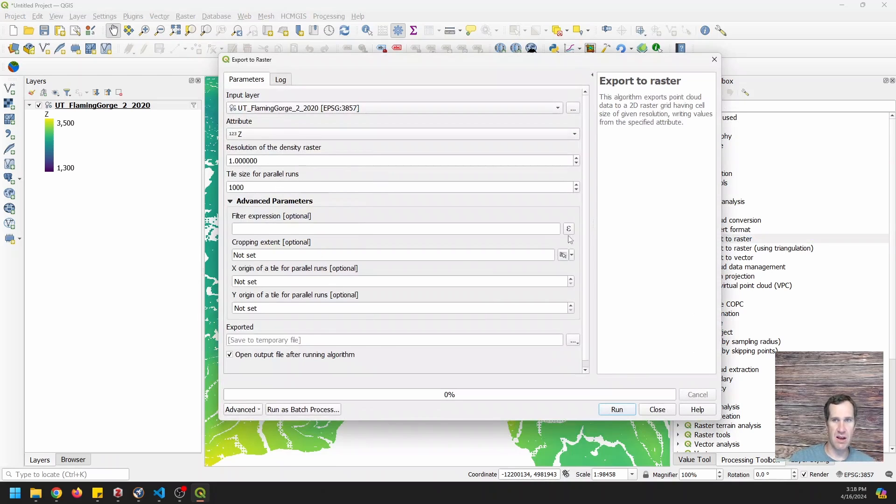
click(569, 228)
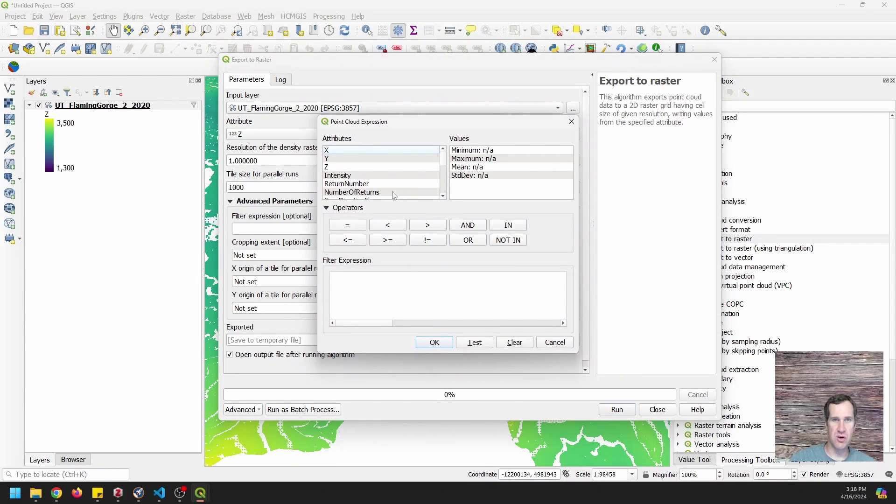
scroll(down, 3)
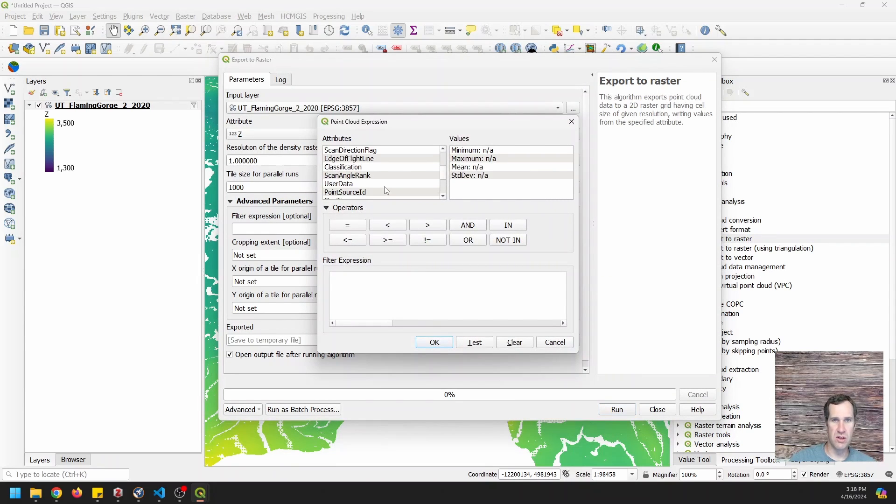
double_click(344, 192)
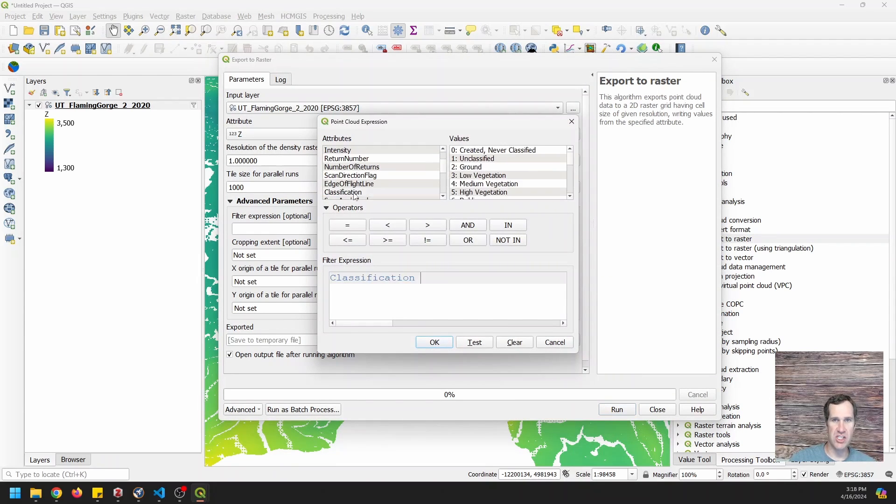
click(346, 225)
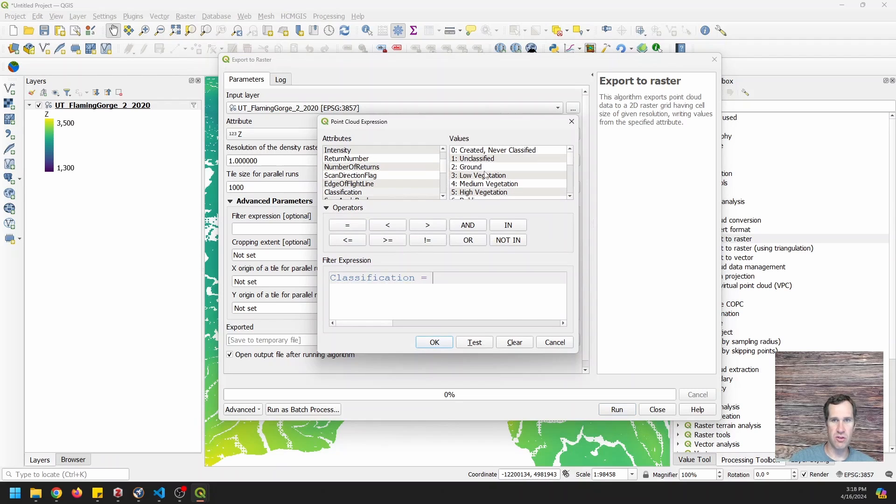
double_click(468, 167)
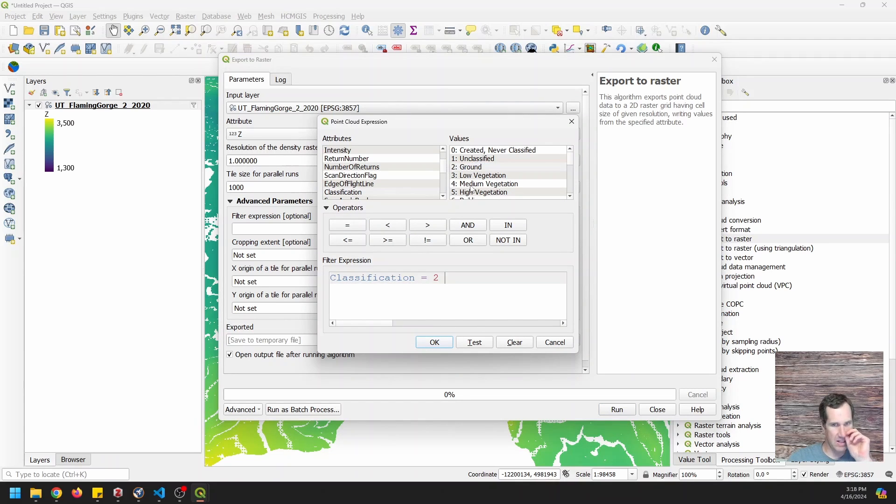
mouse_move(469, 269)
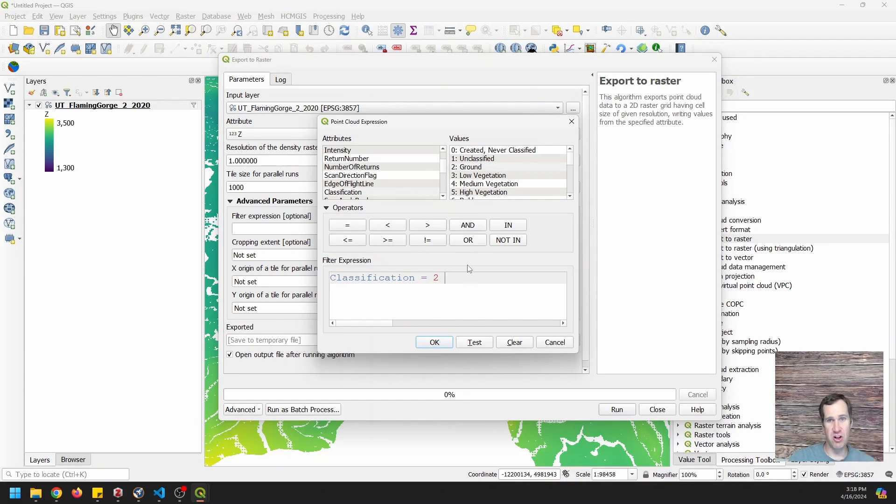
mouse_move(444, 341)
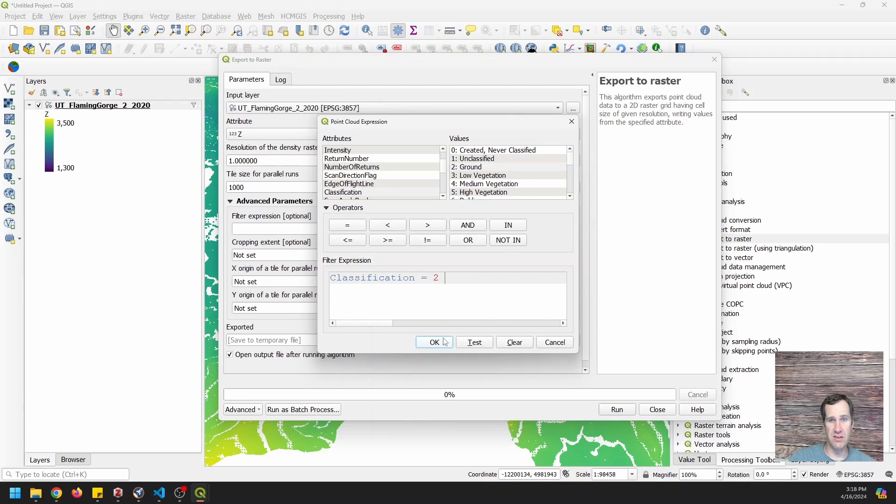
click(433, 342)
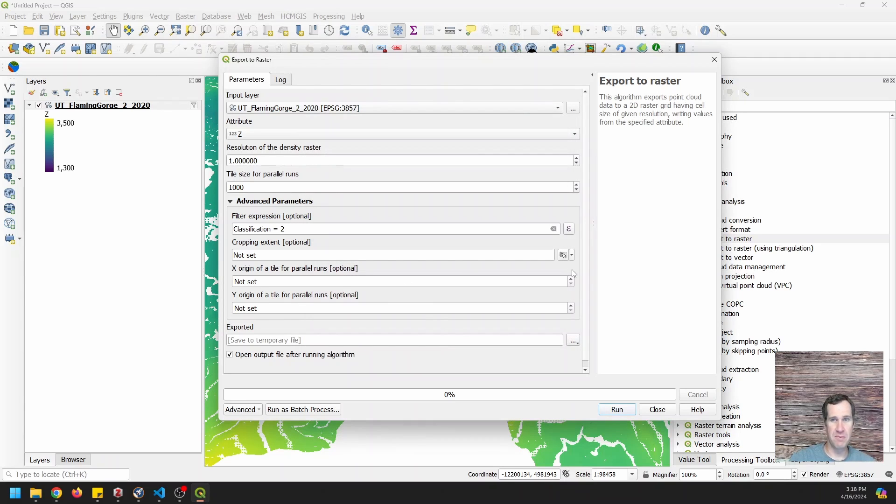
Step: Draw a cropping extent over part of the lidar map and select its EPSG:3857 coordinates
click(571, 255)
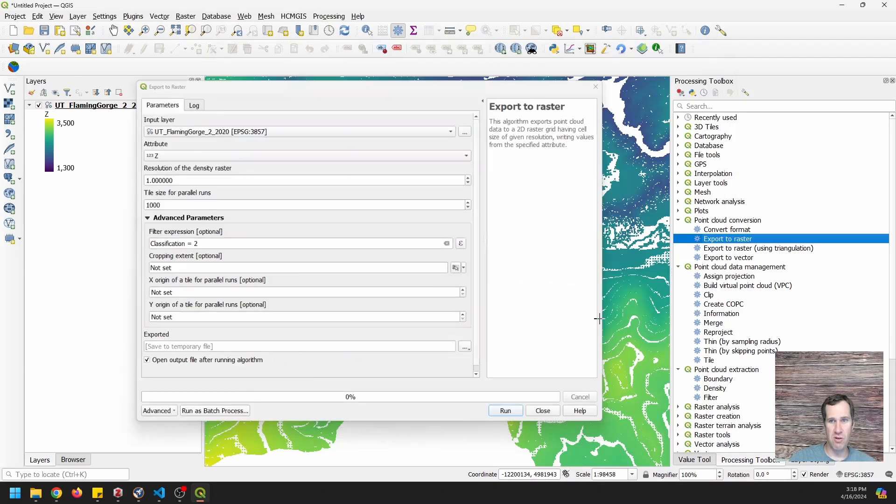
click(542, 410)
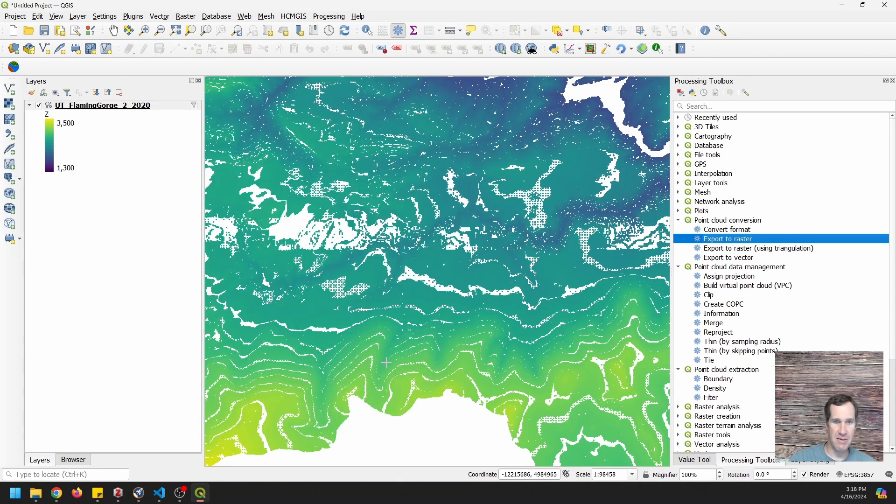
mouse_move(394, 364)
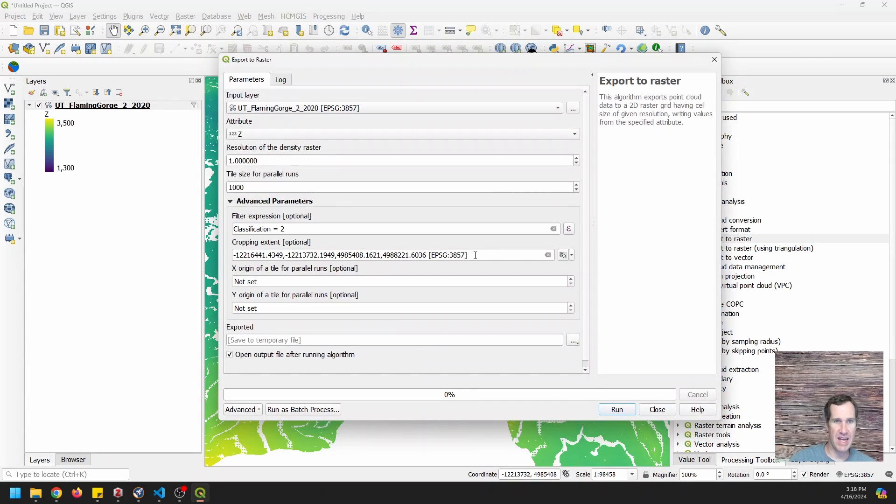
triple_click(349, 255)
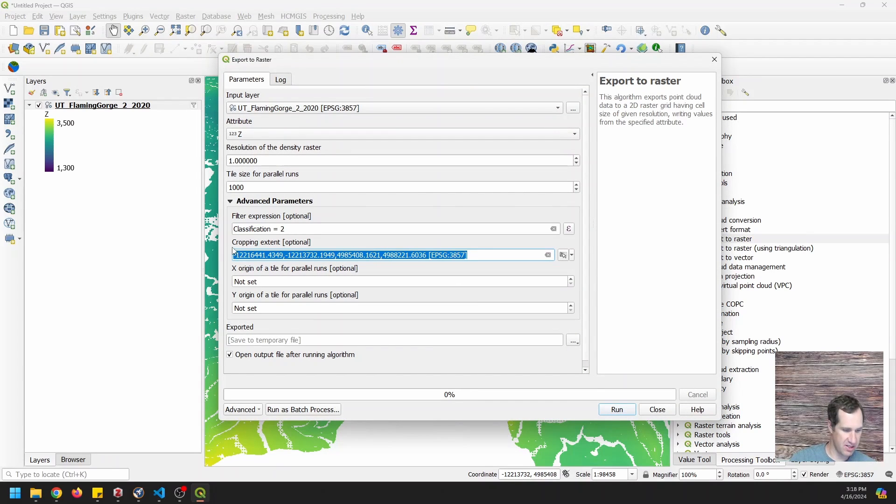
mouse_move(548, 343)
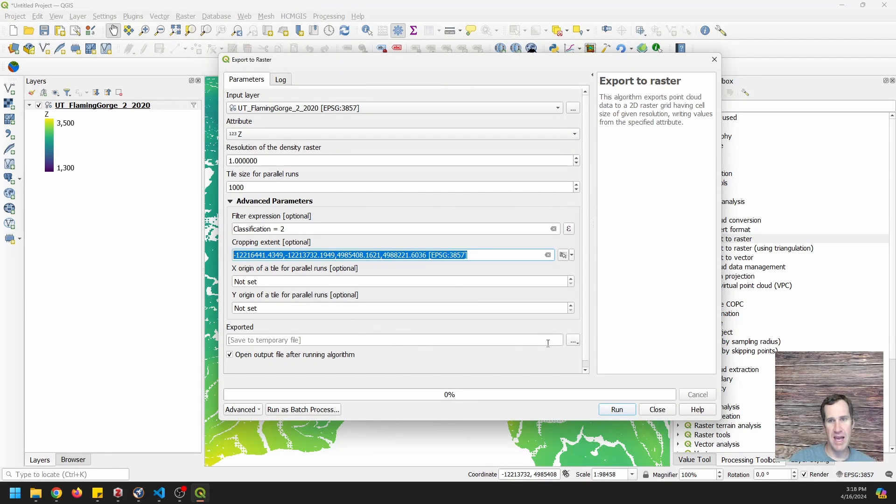
Step: Set the export output to dtm.tif in Downloads and run the ground-point raster export
click(573, 341)
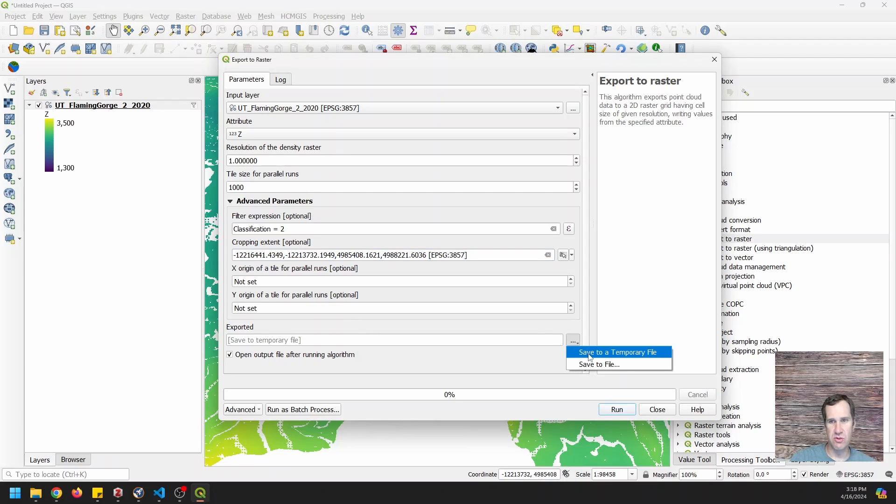
click(599, 365)
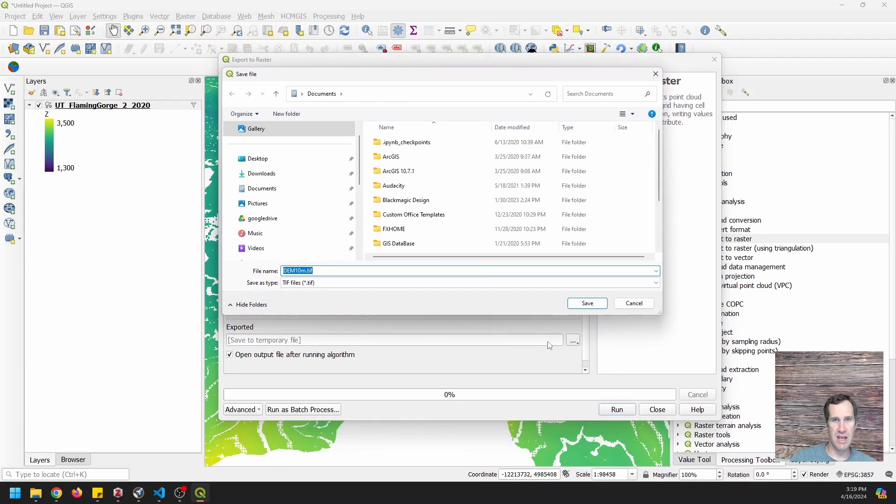
click(262, 174)
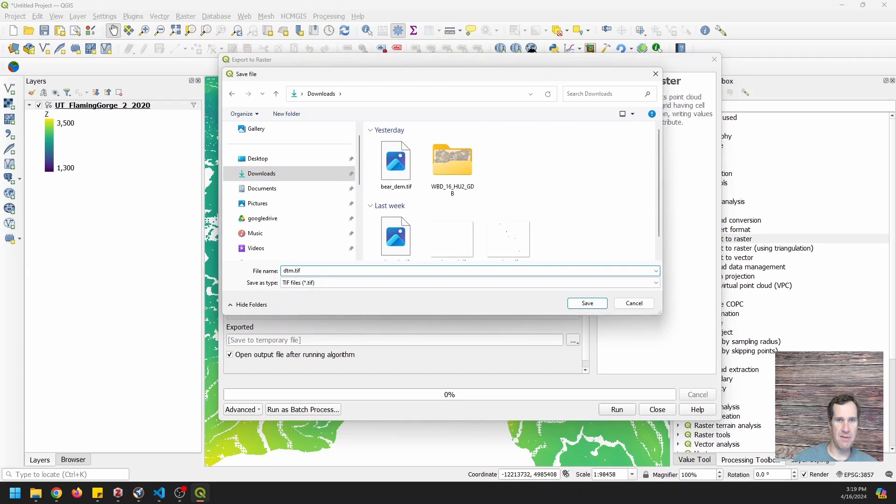
click(586, 303)
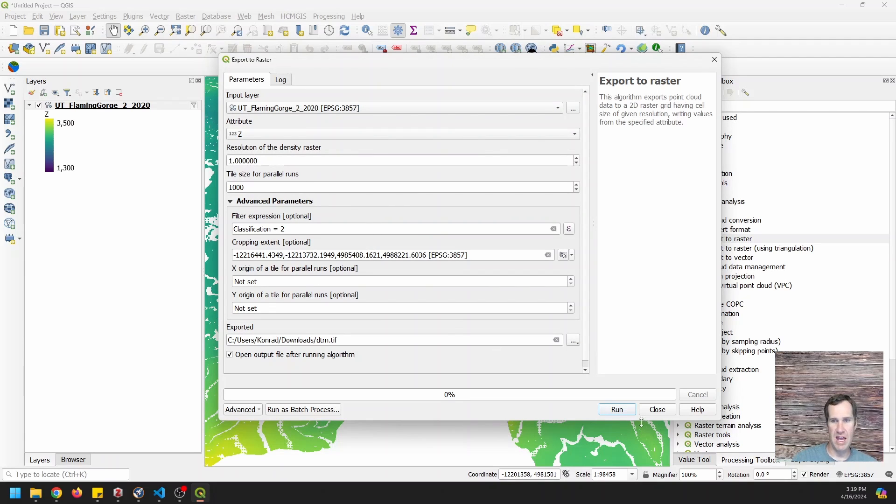
click(616, 410)
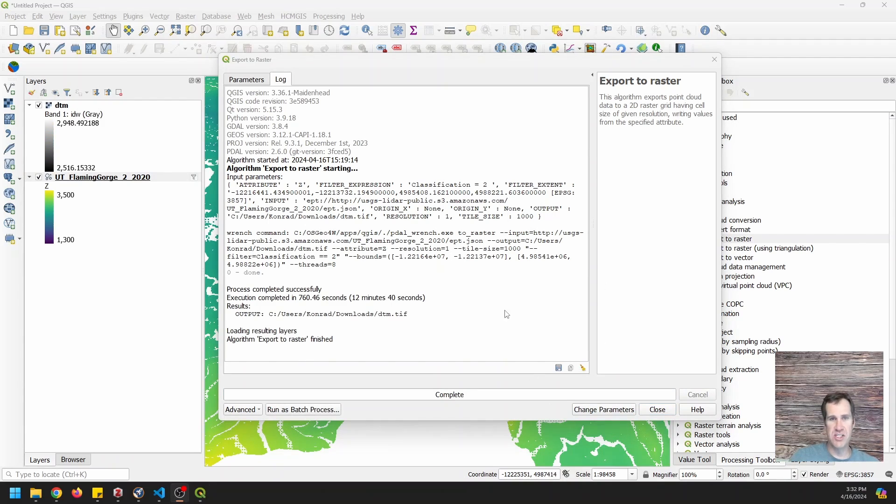
mouse_move(474, 66)
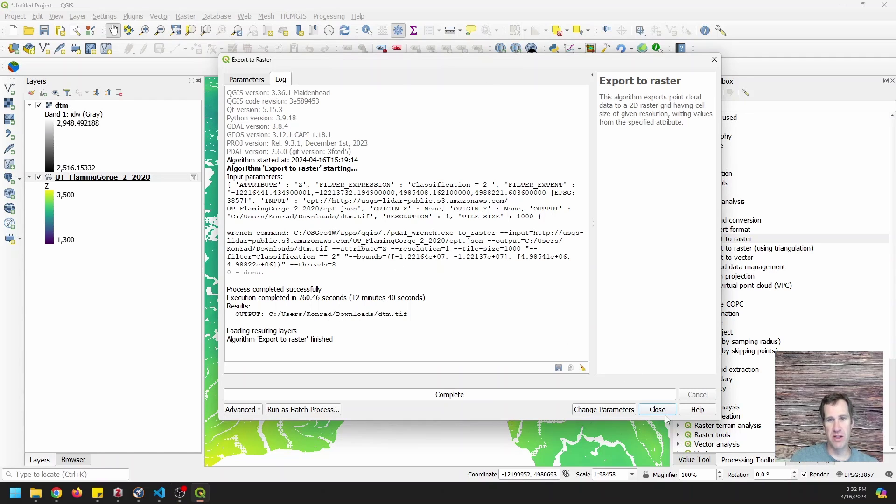
Step: Close the Export to raster tool after the log reports completion
click(657, 409)
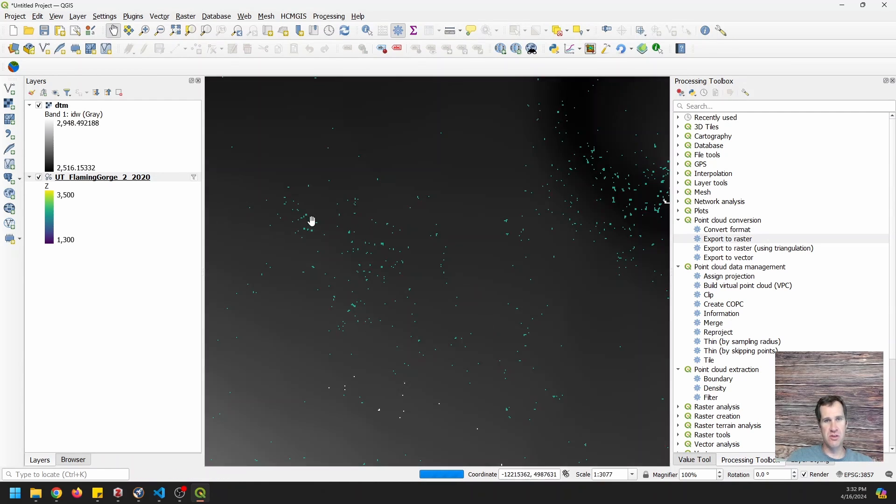
Step: Zoom into the dtm raster, hide UT_FlamingGorge_2_2020, then zoom back out to the full raster
scroll(up, 3)
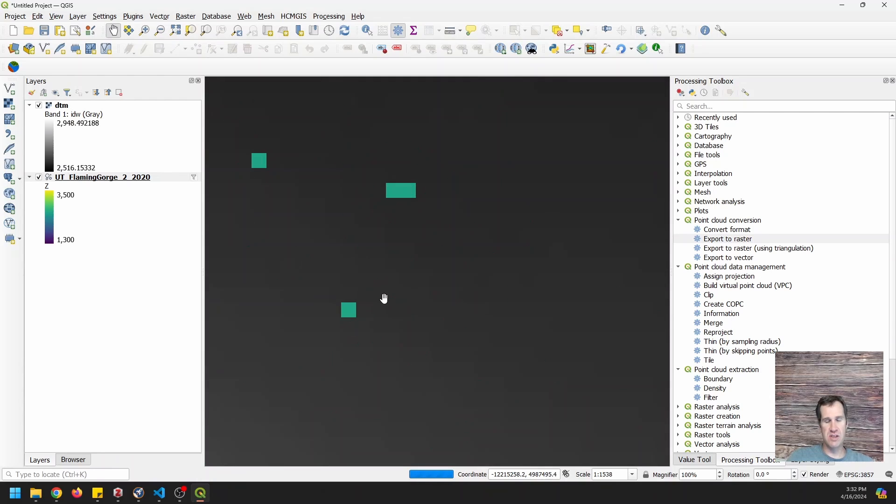
scroll(up, 3)
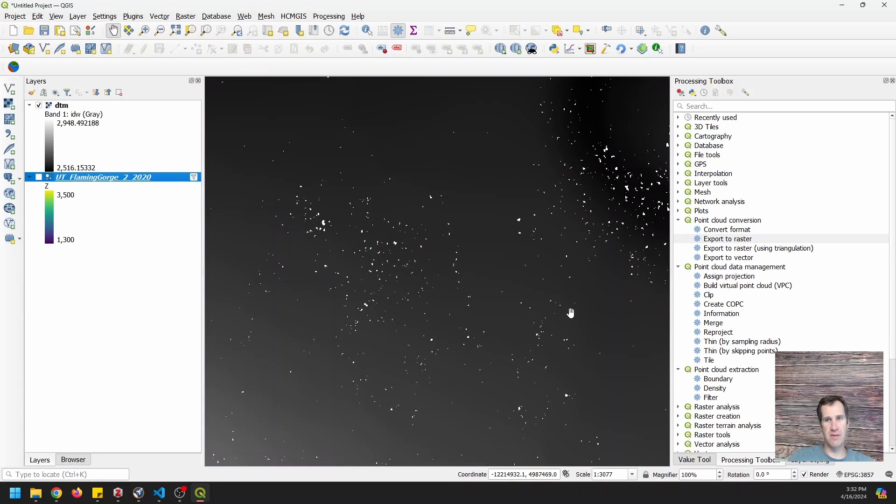
scroll(down, 3)
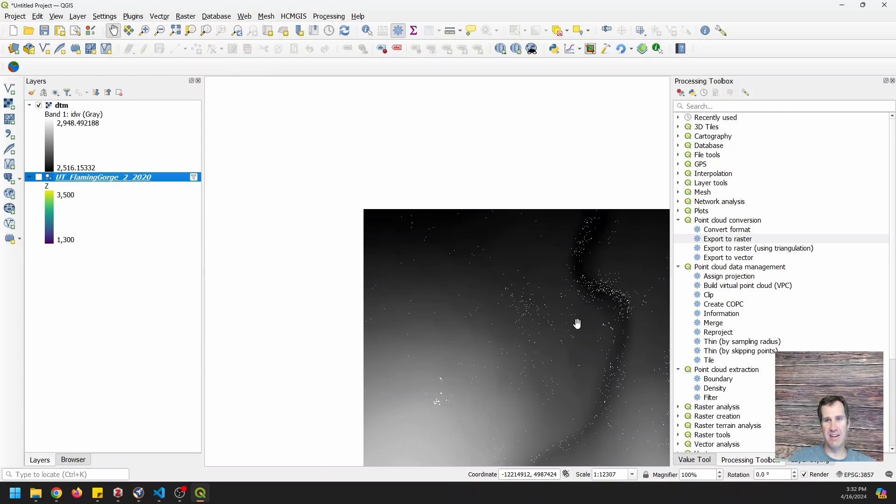
scroll(down, 3)
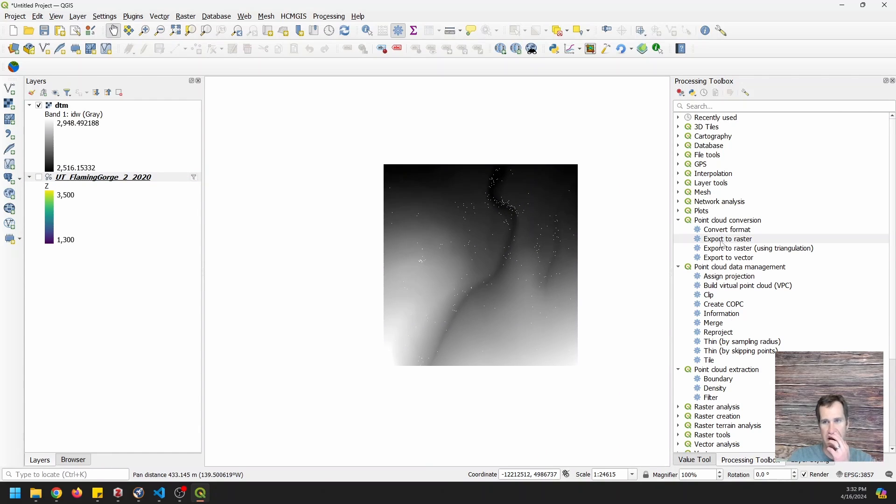
mouse_move(759, 248)
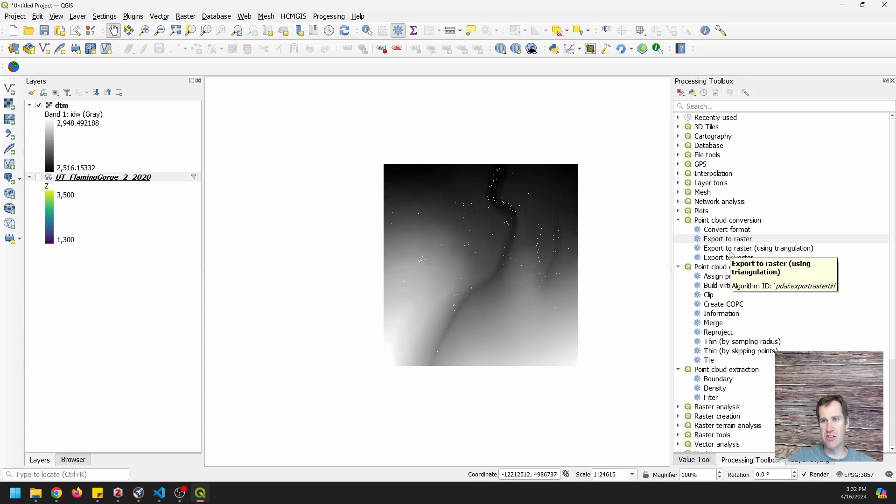
Step: Open the triangulation raster export, filter to Classification = 2, and set the canvas cropping extent
double_click(759, 248)
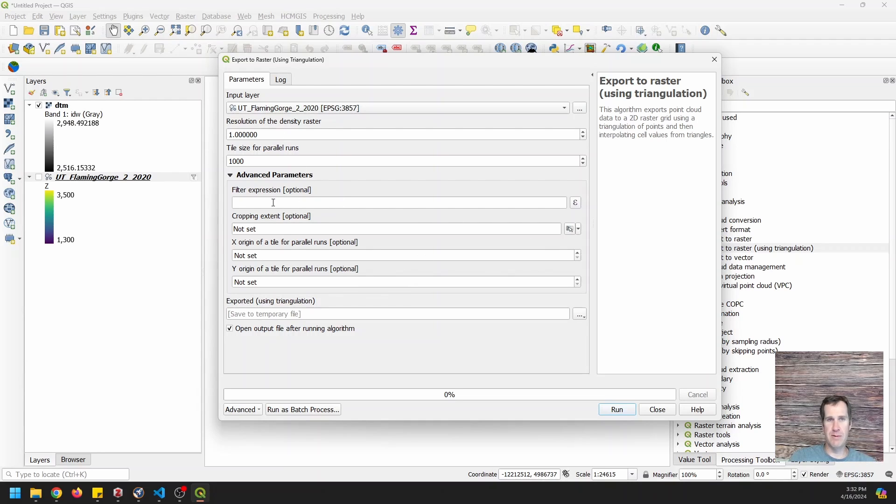
mouse_move(479, 214)
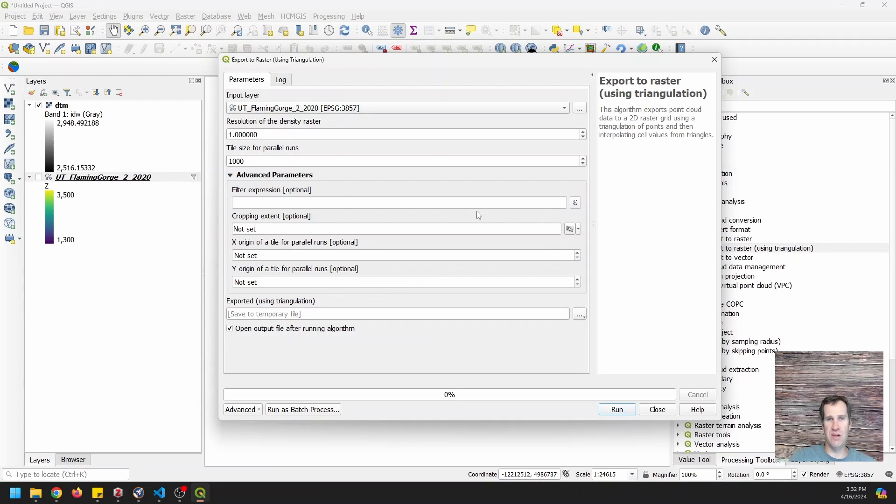
mouse_move(575, 216)
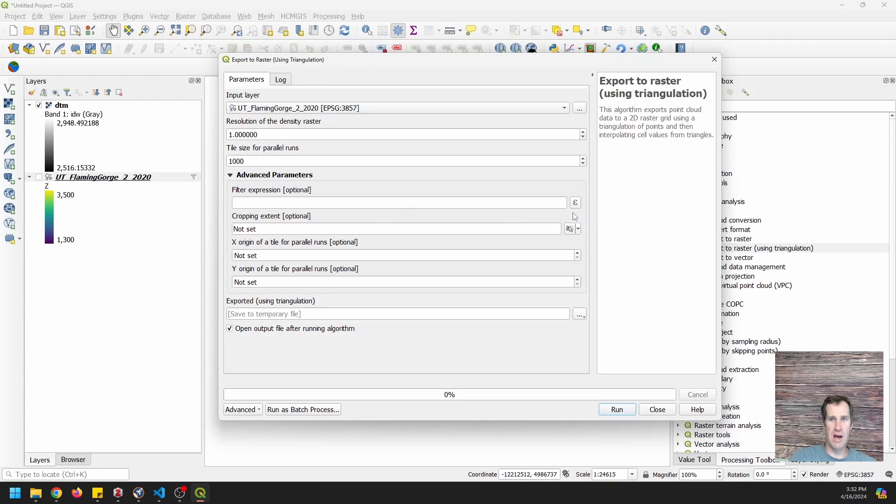
click(575, 202)
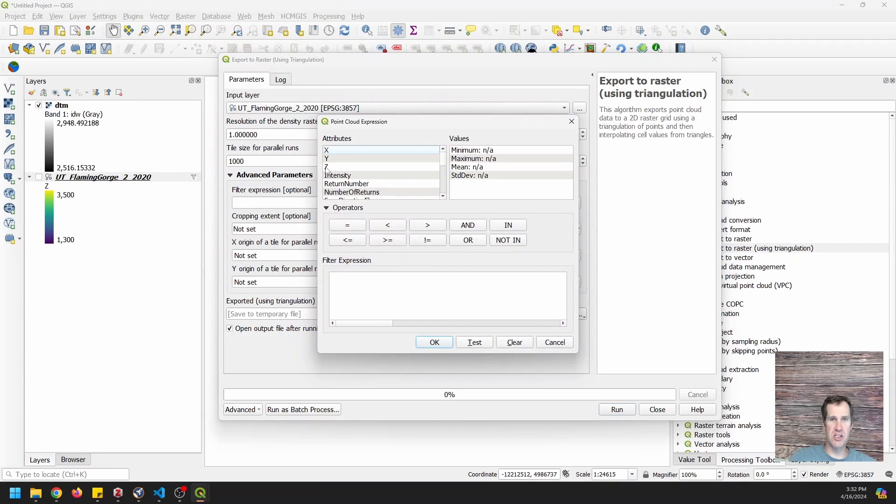
scroll(down, 3)
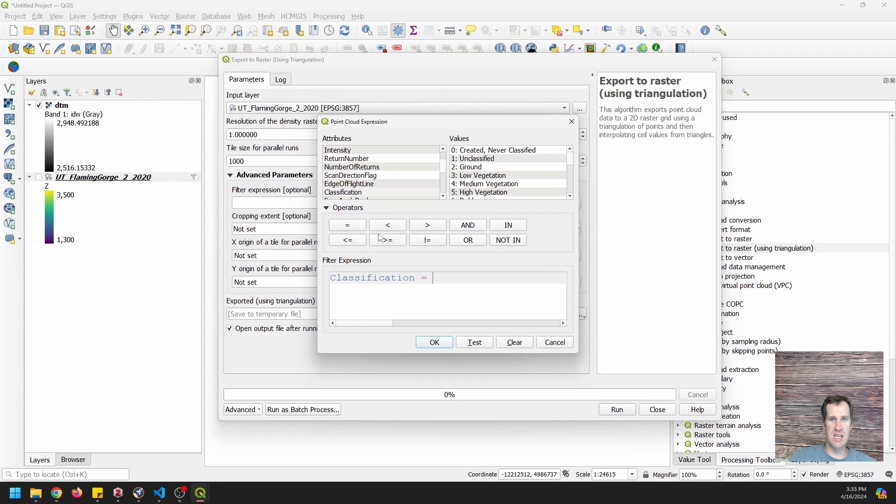
text(2)
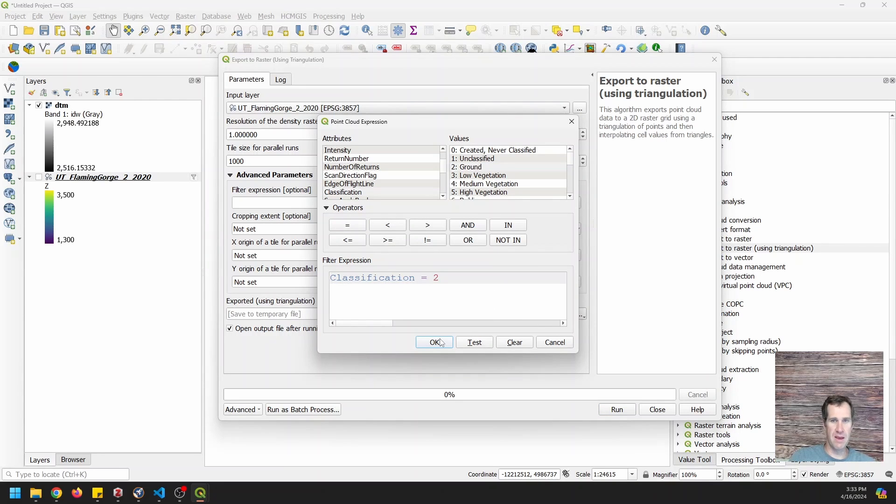
click(435, 342)
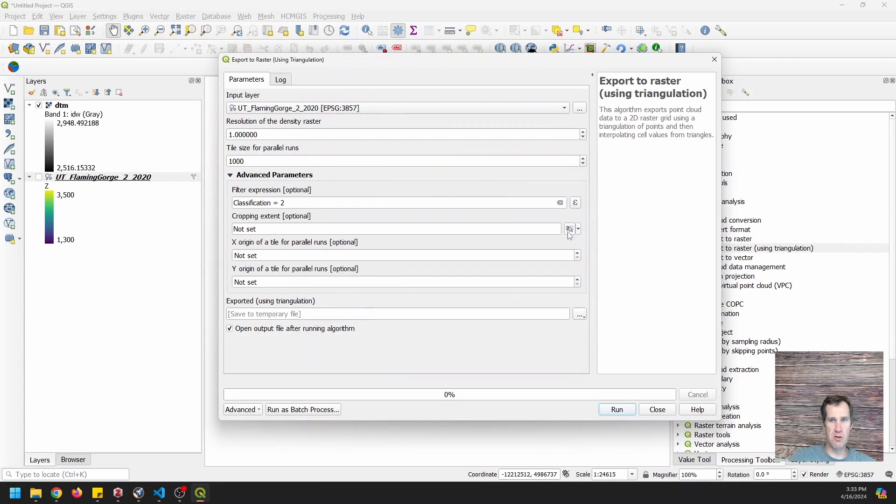
click(577, 229)
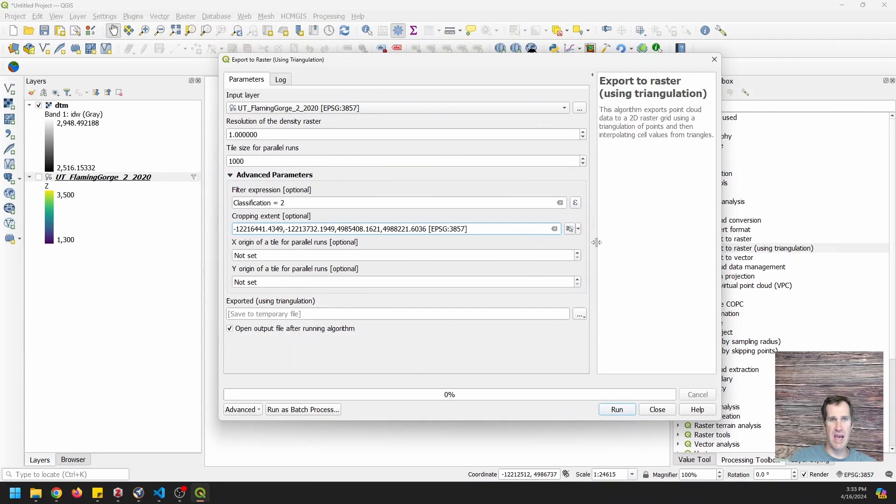
mouse_move(585, 319)
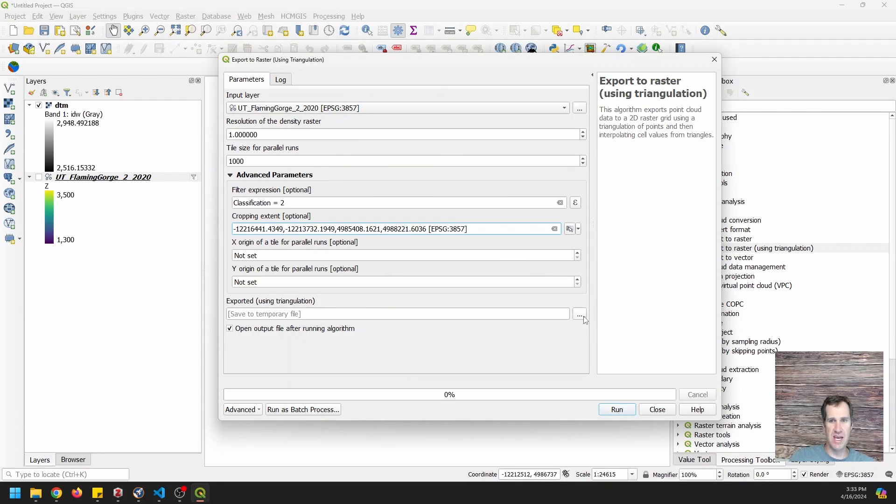
Step: Set the triangulation export output file to dtm_tin.tif in Downloads
click(579, 315)
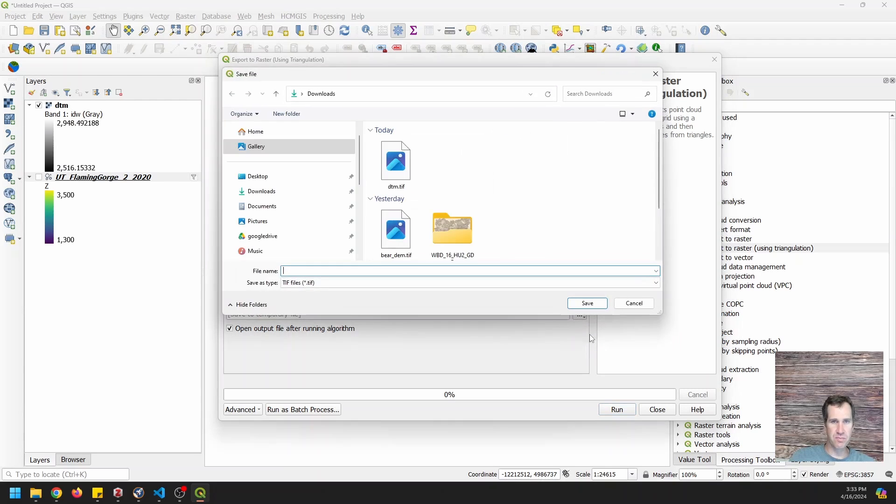
click(395, 160)
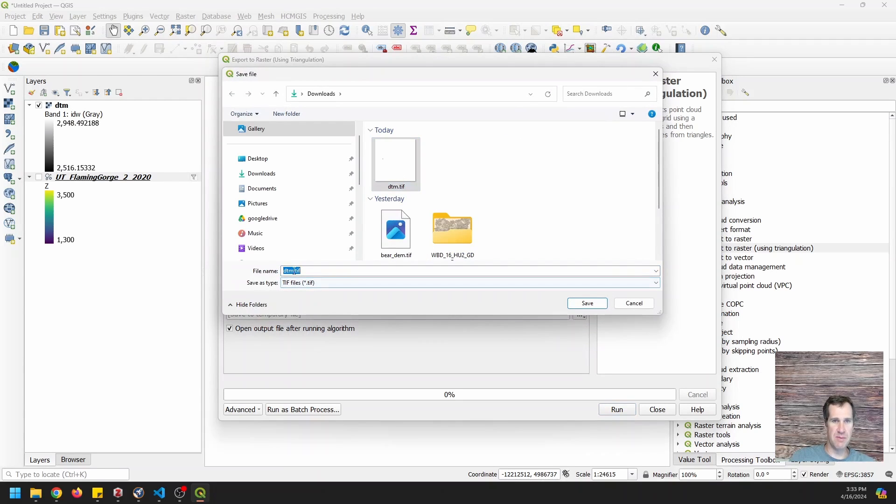
text(dtm_tin.tif)
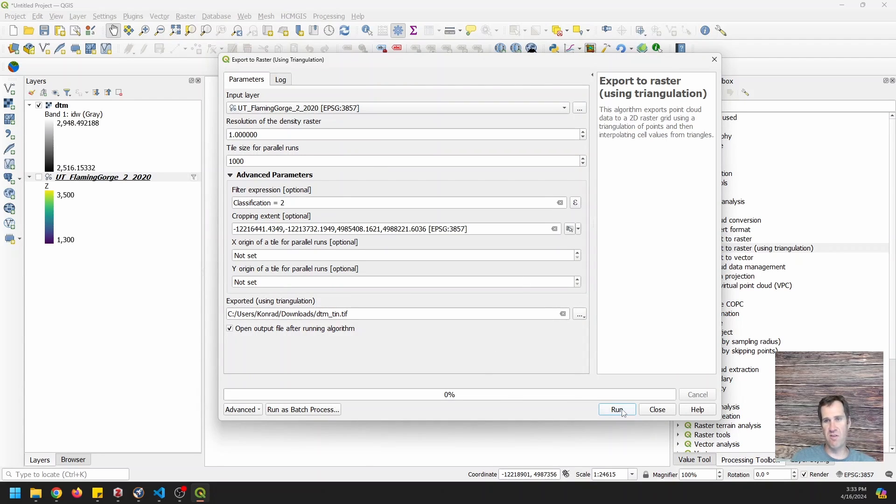
mouse_move(617, 410)
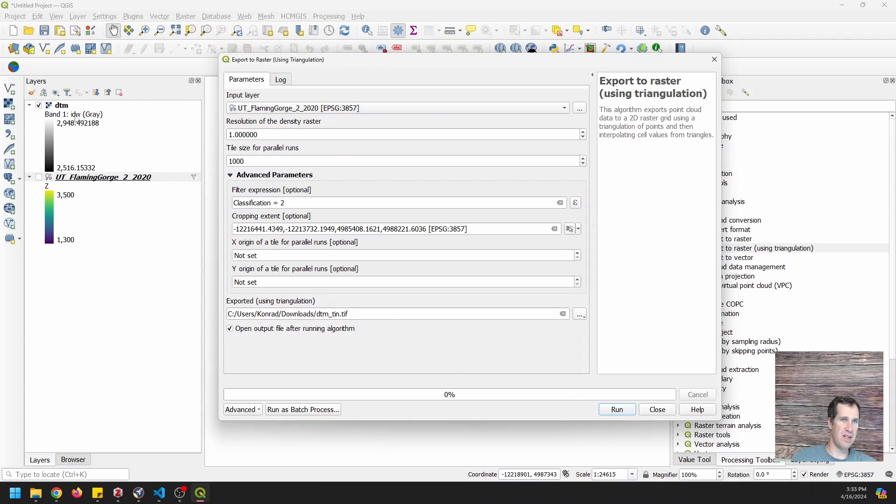
mouse_move(80, 120)
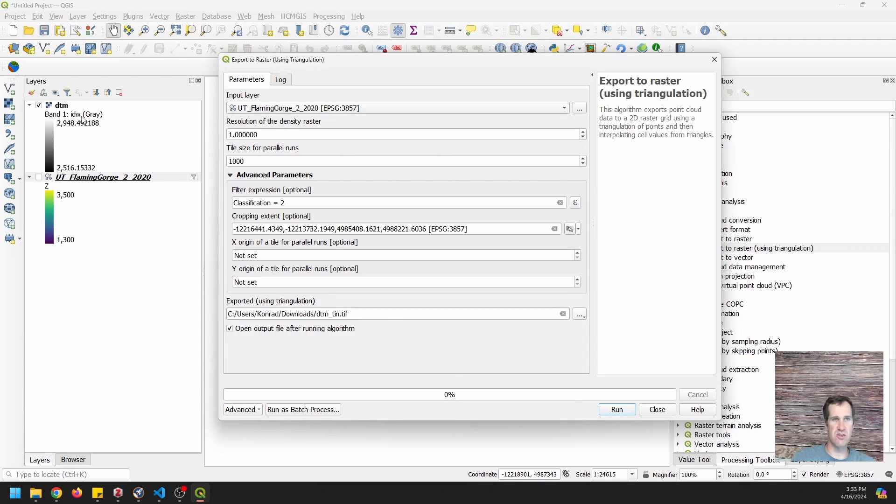
mouse_move(78, 118)
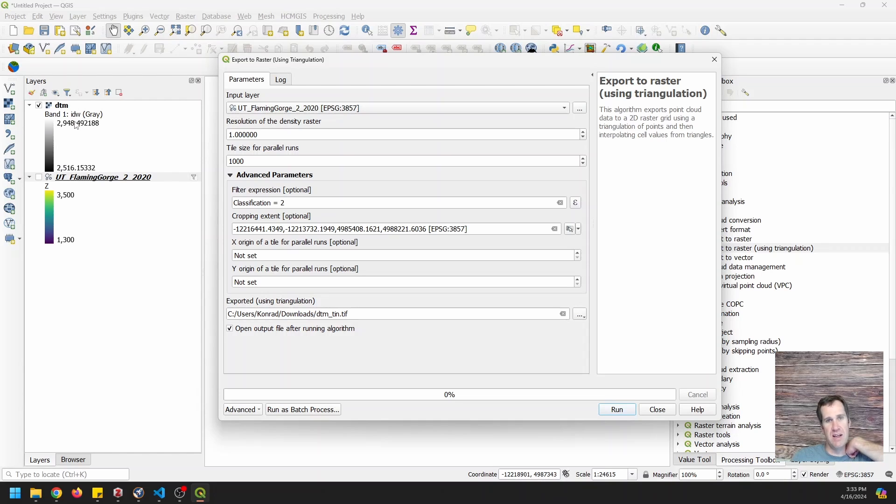
mouse_move(348, 225)
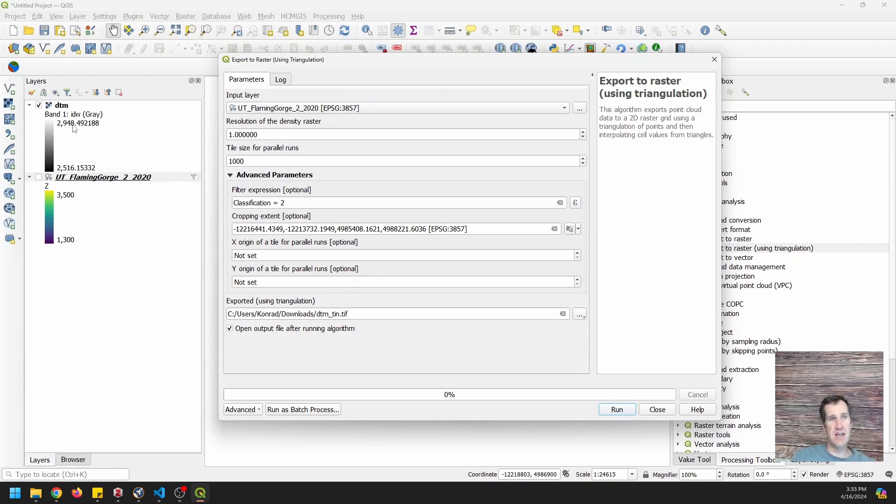
mouse_move(700, 451)
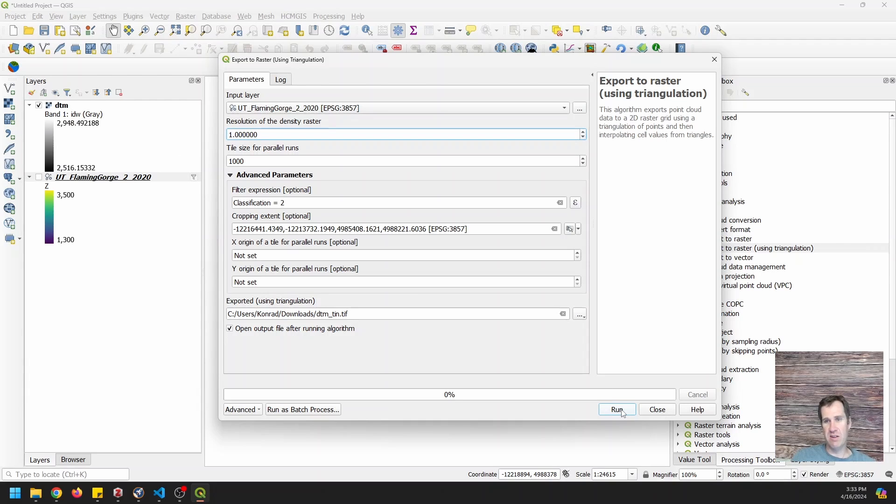
Step: Start the triangulation export that produces dtm_tin.tif
click(617, 410)
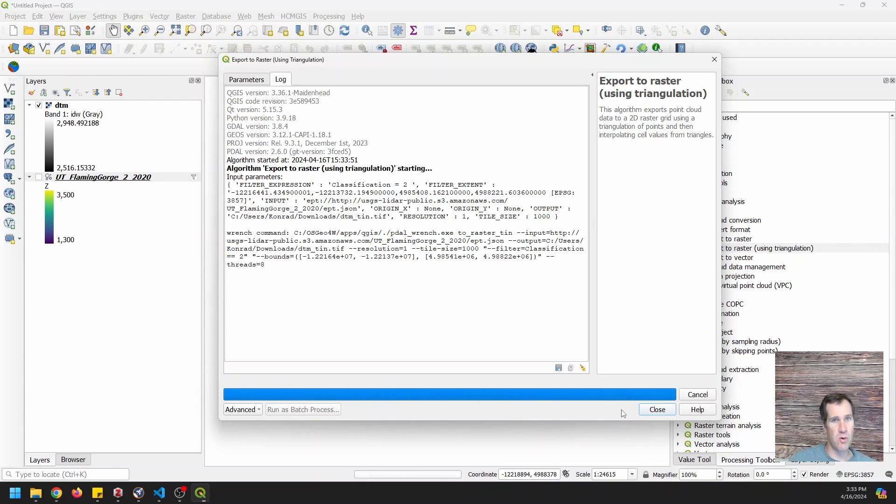
mouse_move(13, 241)
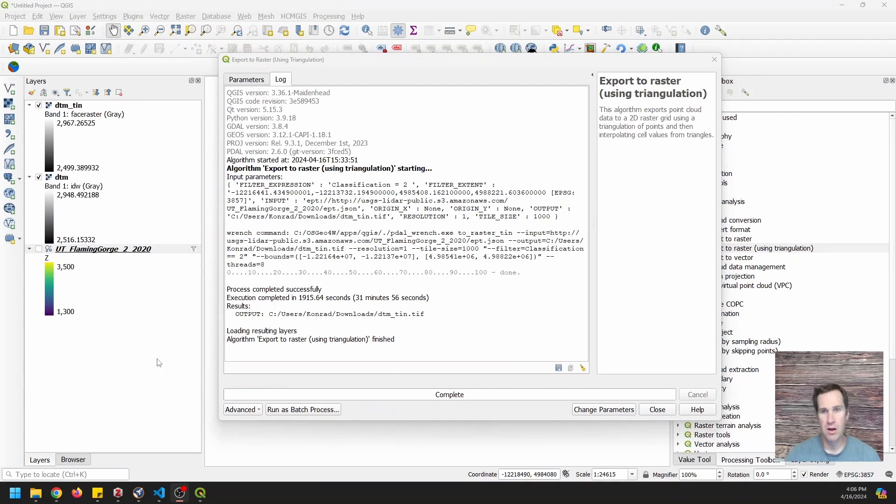
mouse_move(372, 303)
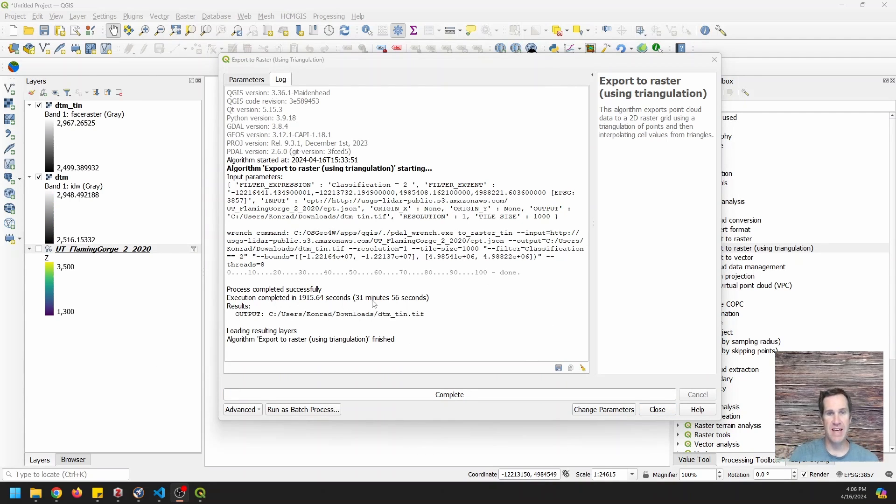
mouse_move(369, 236)
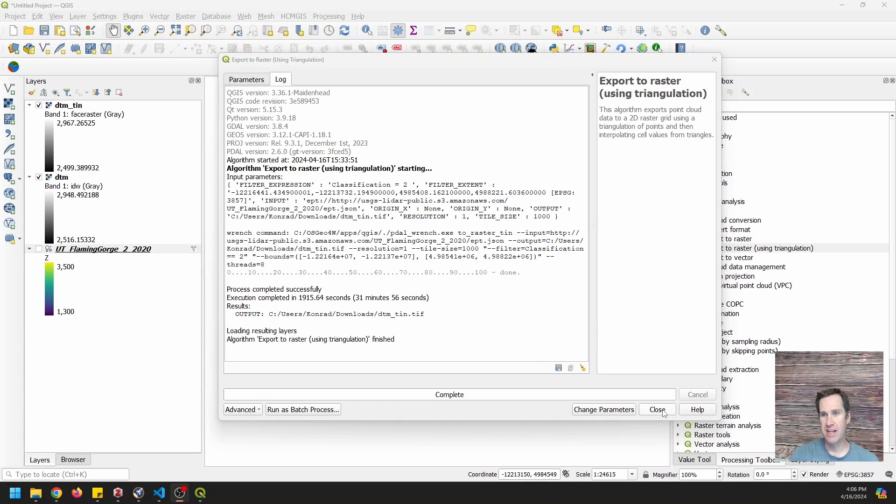
Step: Close the finished export, zoom around the dtm_tin raster, and select the lidar point cloud layer
click(657, 409)
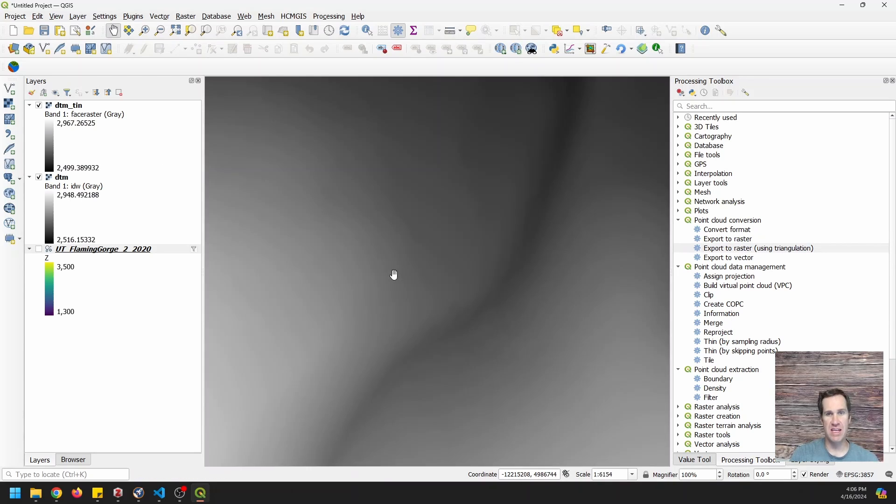
scroll(down, 3)
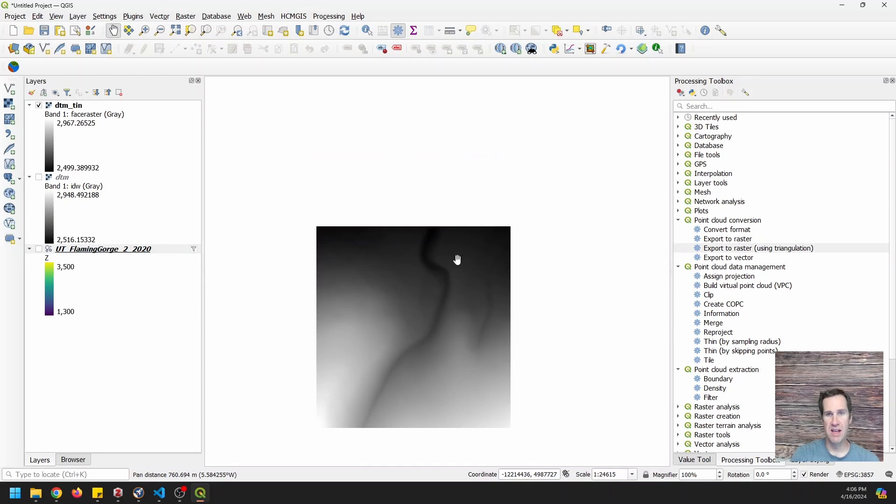
scroll(up, 3)
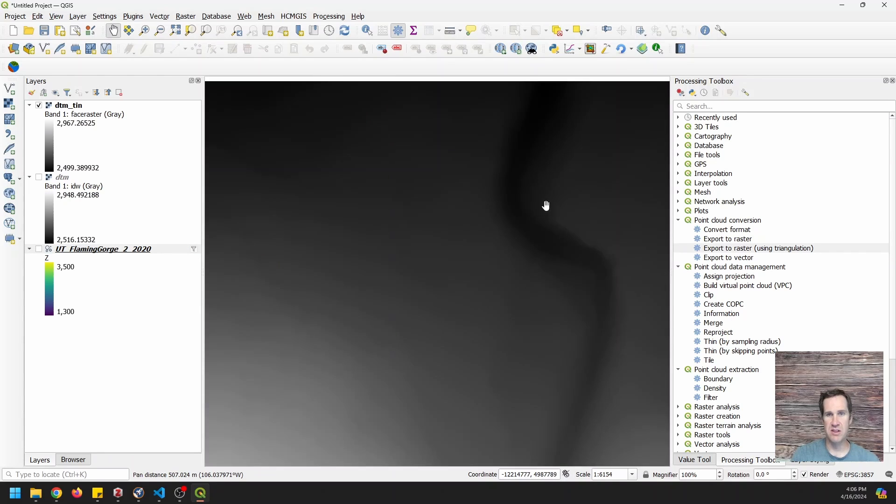
scroll(down, 3)
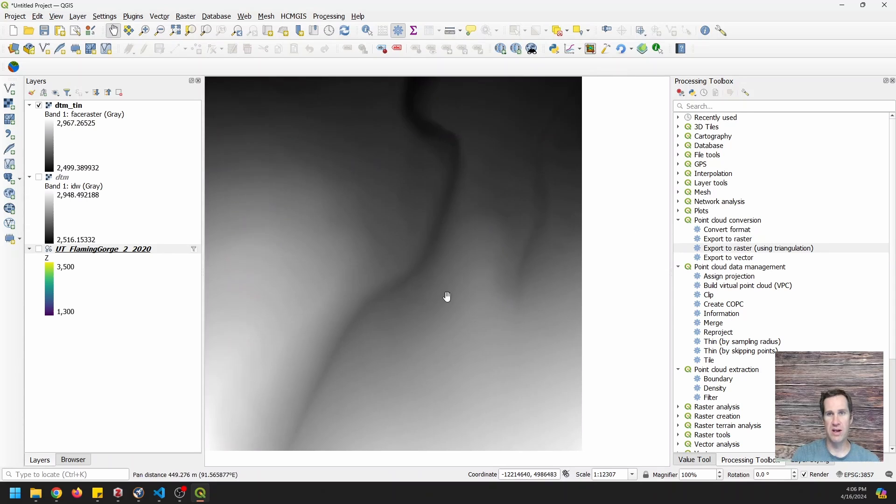
scroll(down, 3)
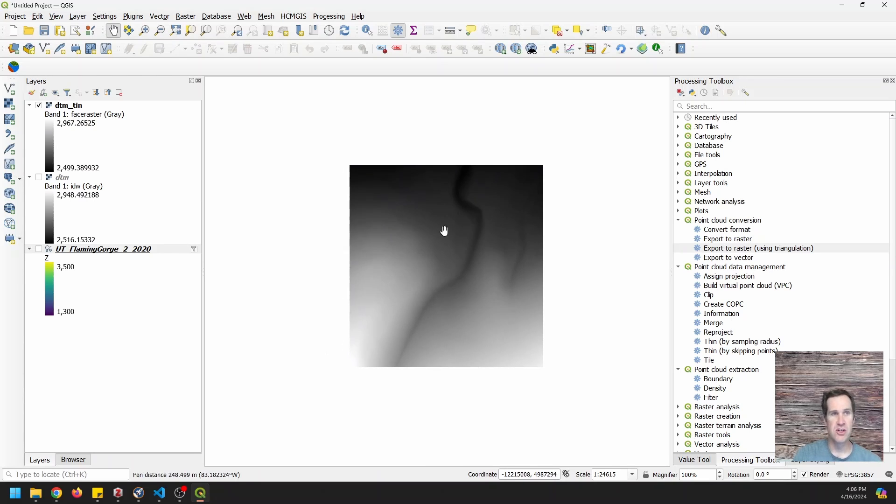
mouse_move(474, 270)
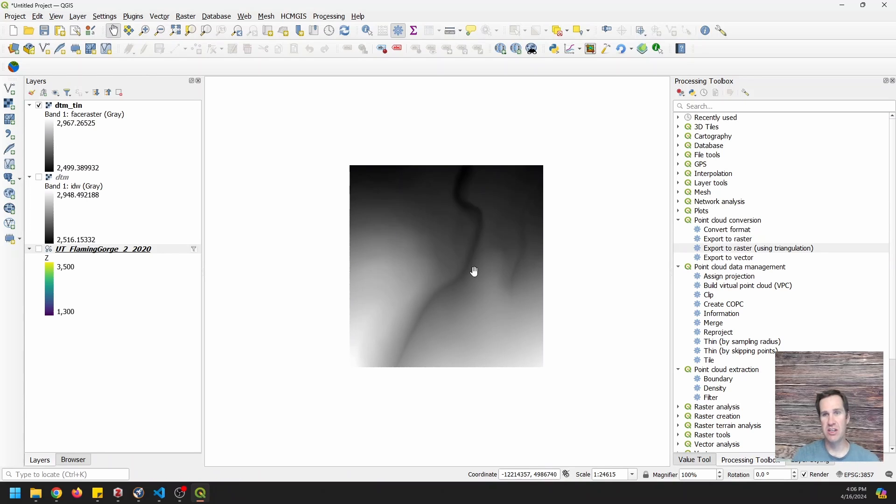
click(103, 249)
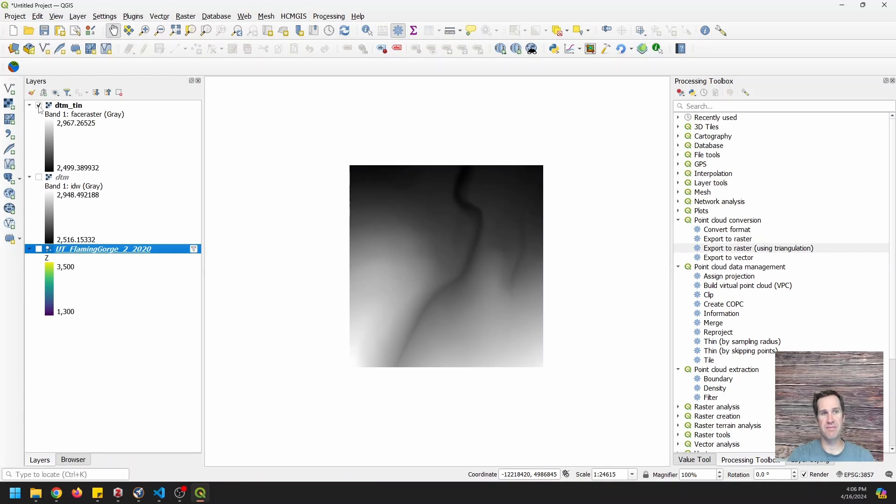
Step: Hide dtm_tin, show the UT_FlamingGorge_2_2020 point cloud, and zoom into the points
click(38, 249)
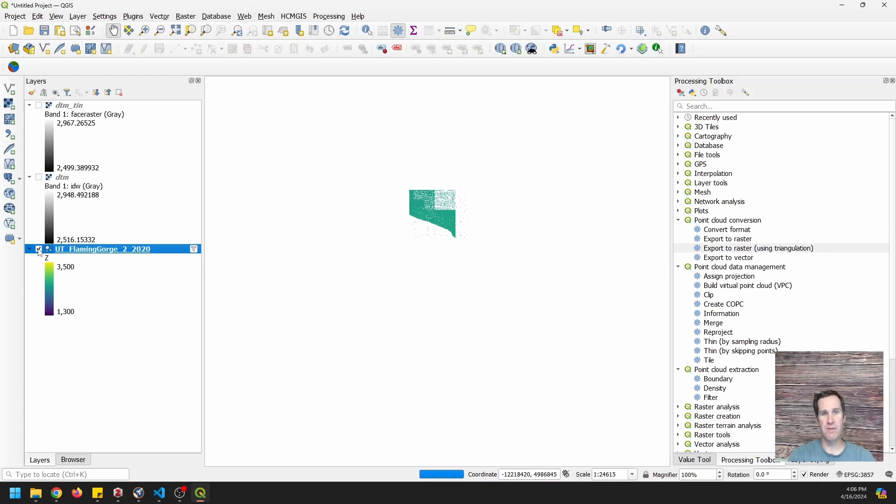
click(38, 249)
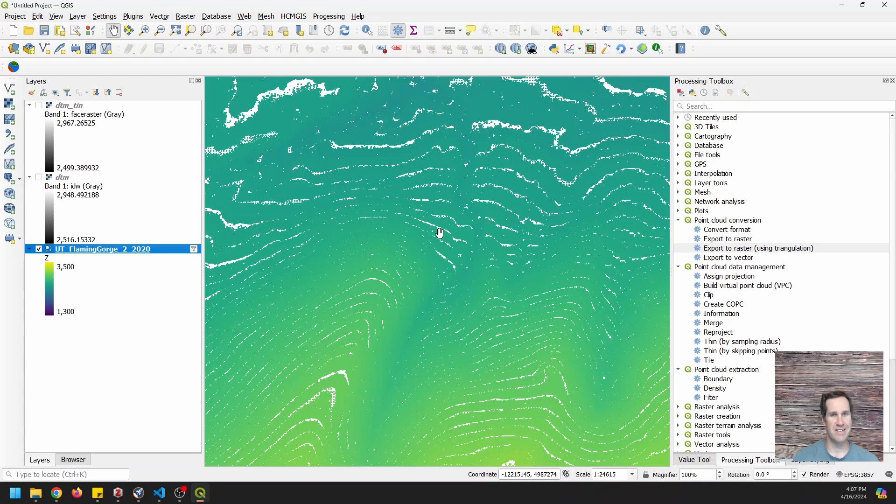
scroll(down, 3)
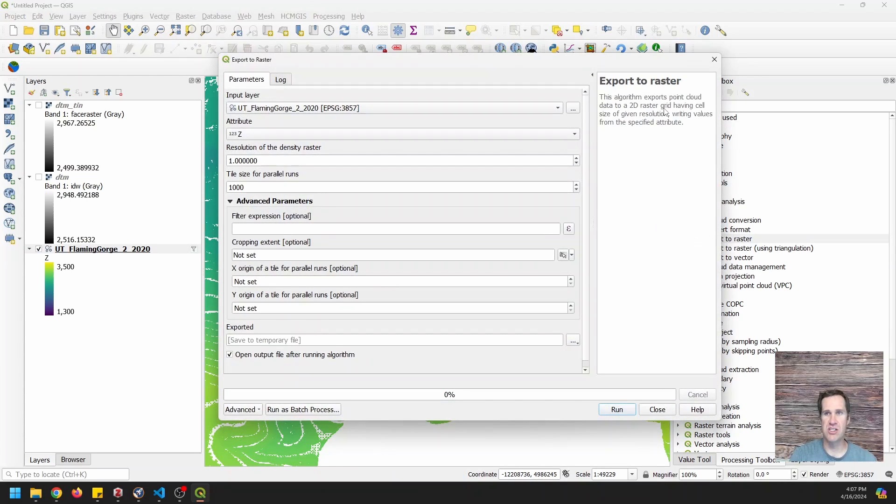
mouse_move(633, 130)
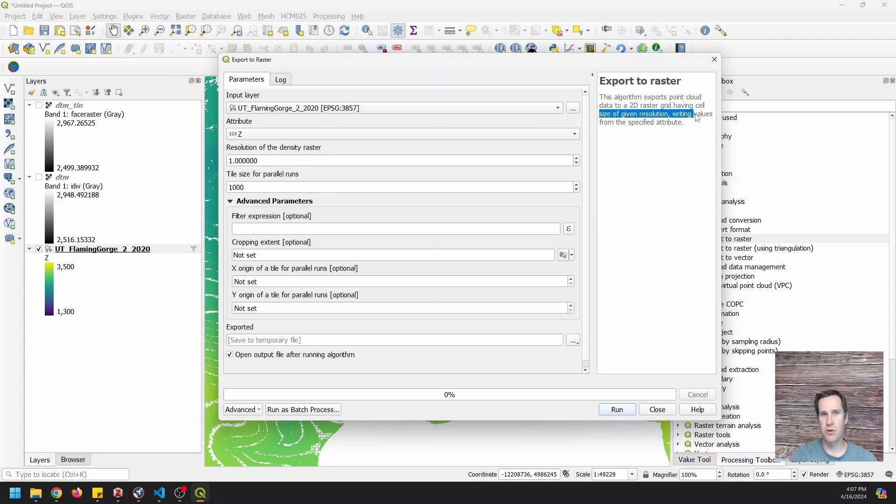
mouse_move(393, 267)
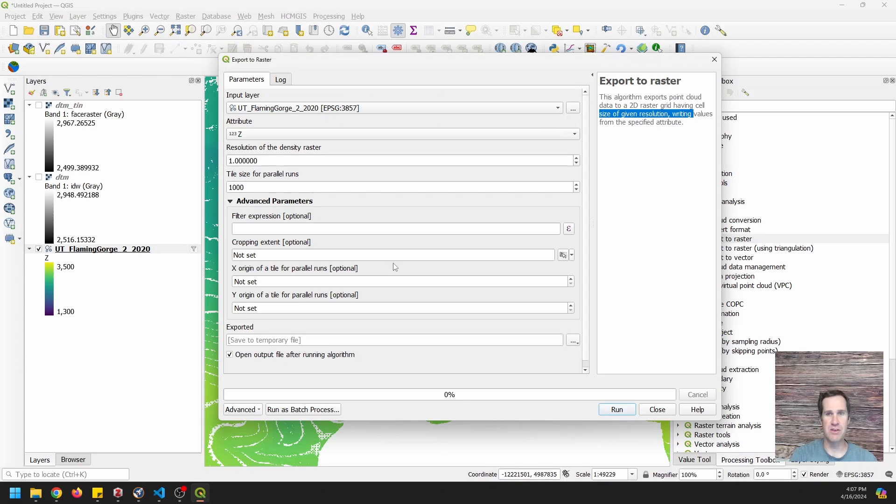
Step: Close the Export to raster window, leaving the ground point cloud on the map
click(617, 410)
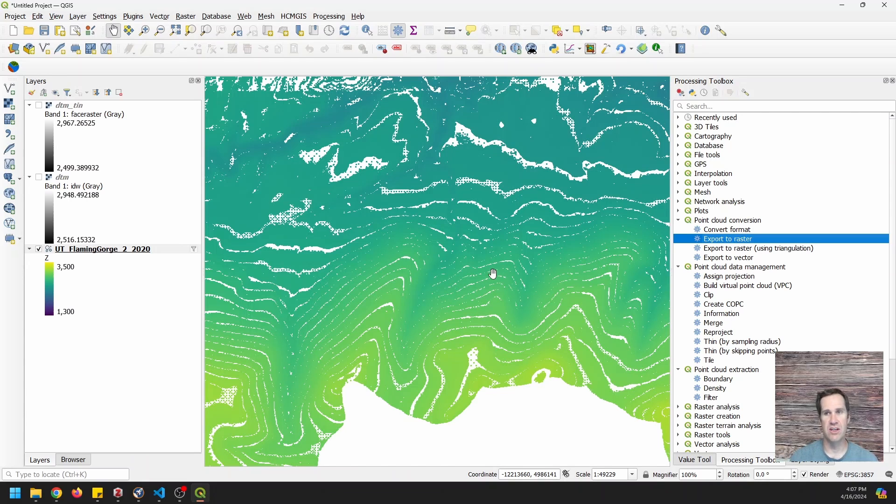
mouse_move(532, 328)
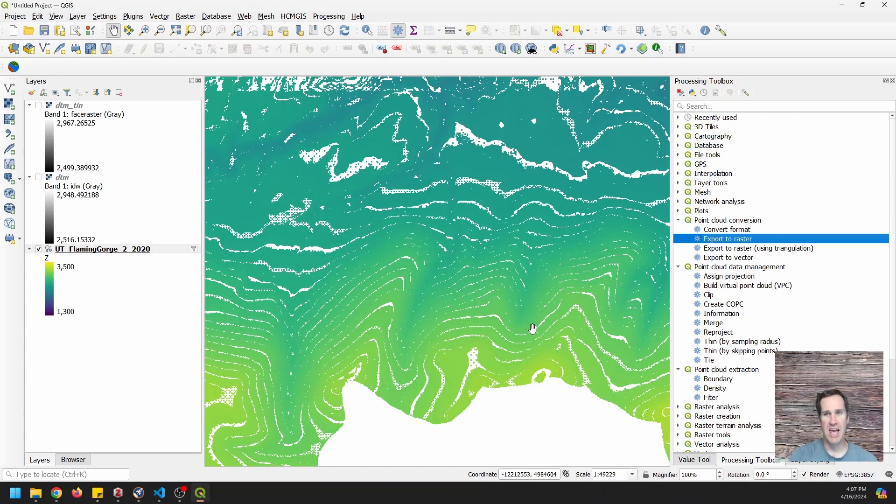